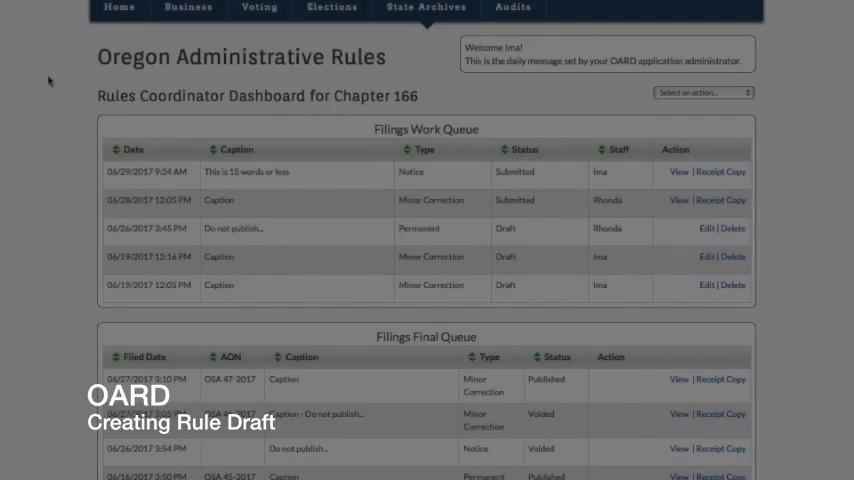
{"action": "scroll", "scroll_direction": "down", "scroll_amount": 3}
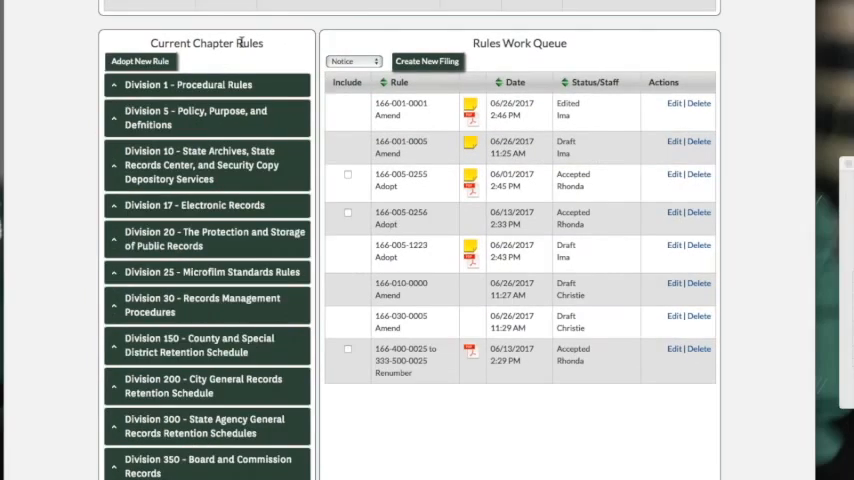
{"action": "mouse_move", "coordinate": [232, 32]}
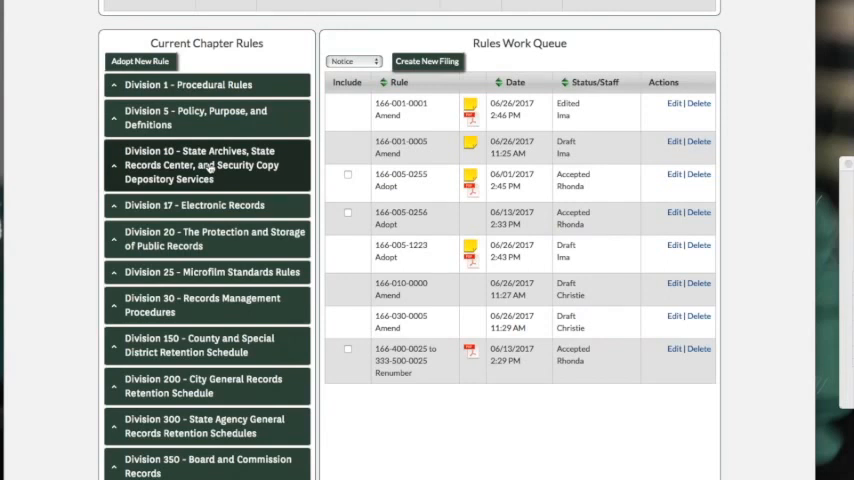
{"action": "left_click", "coordinate": [208, 164]}
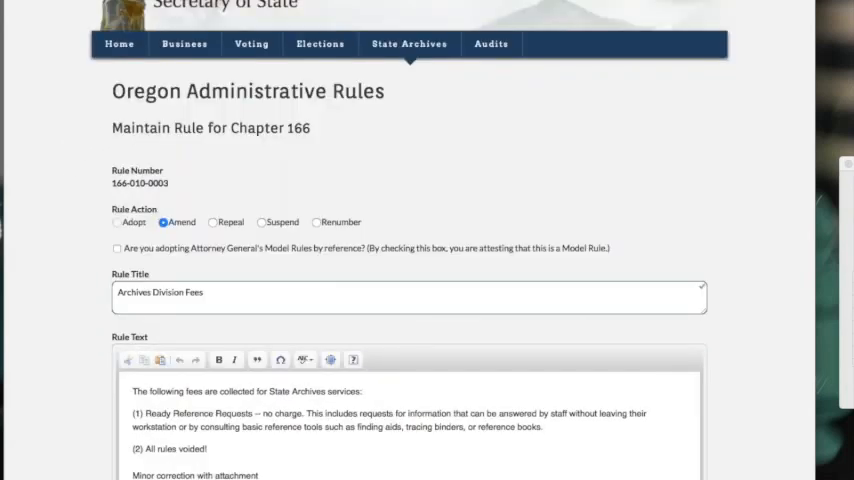
- Try the Repeal rule action, then set the action to Renumber within the same chapter
{"action": "double_click", "coordinate": [300, 128]}
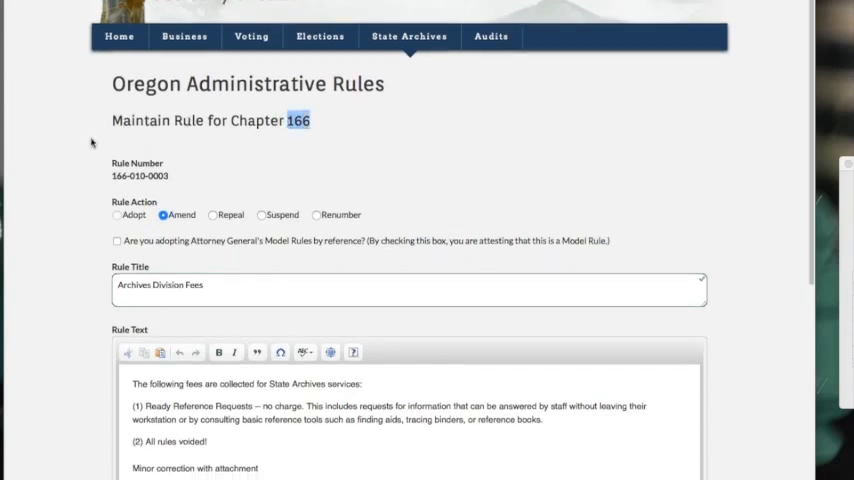
{"action": "scroll", "scroll_direction": "down", "scroll_amount": 3}
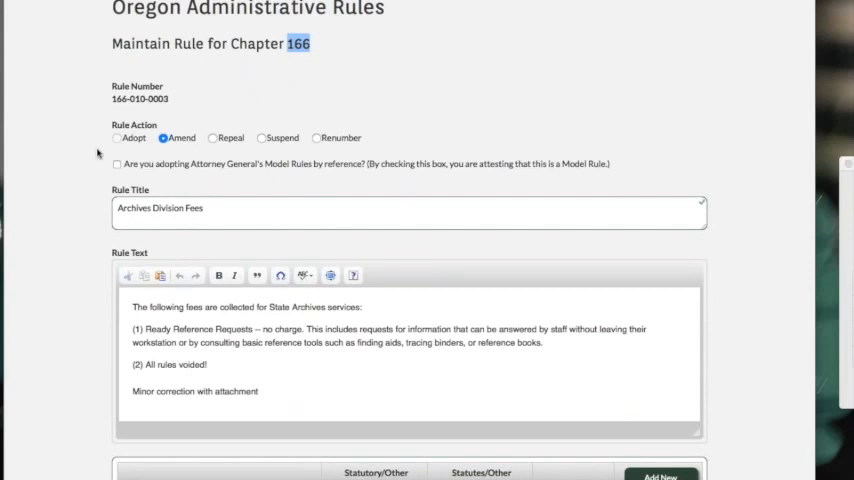
{"action": "mouse_move", "coordinate": [280, 148]}
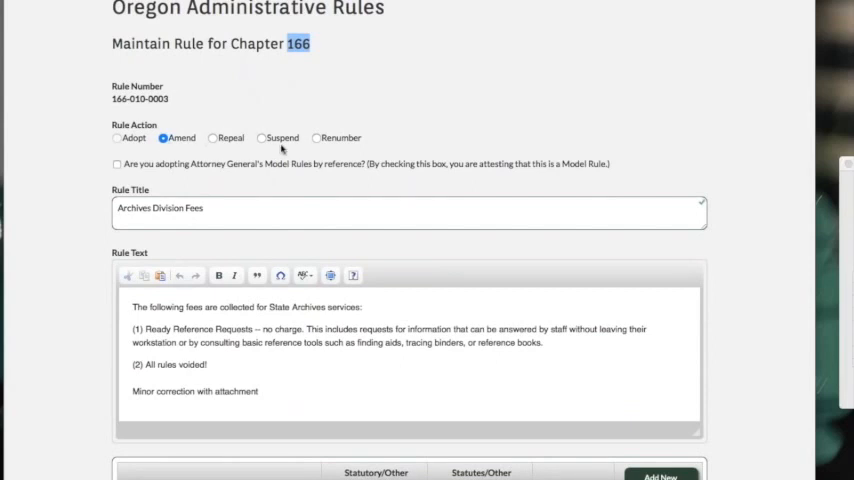
{"action": "mouse_move", "coordinate": [340, 148]}
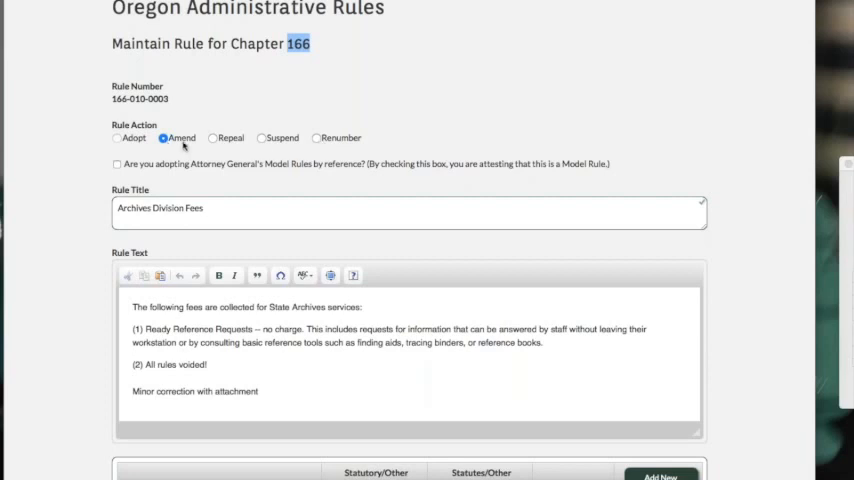
{"action": "left_click", "coordinate": [208, 222]}
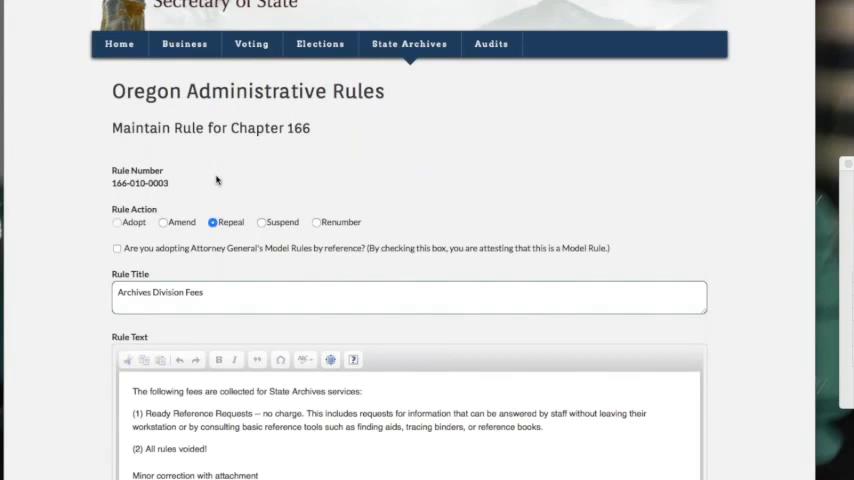
{"action": "scroll", "scroll_direction": "down", "scroll_amount": 3}
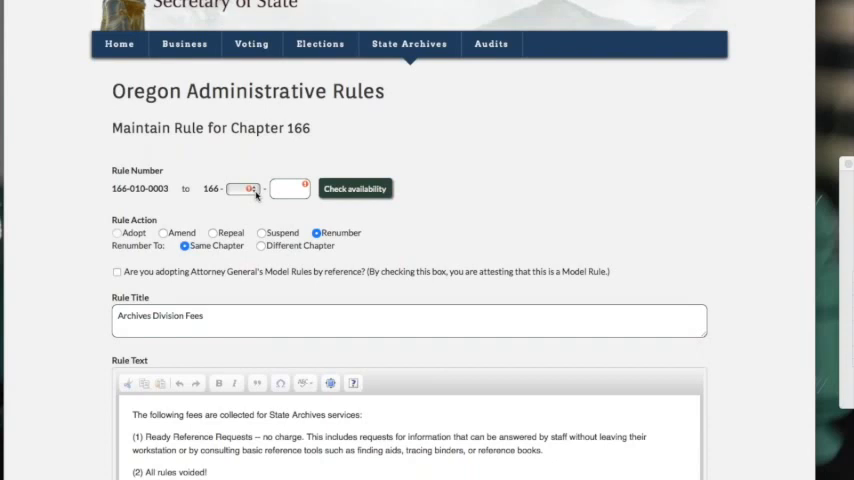
- Enter 1111 as the new rule number and check that it is available
{"action": "left_click", "coordinate": [242, 188]}
{"action": "type", "text": "010"}
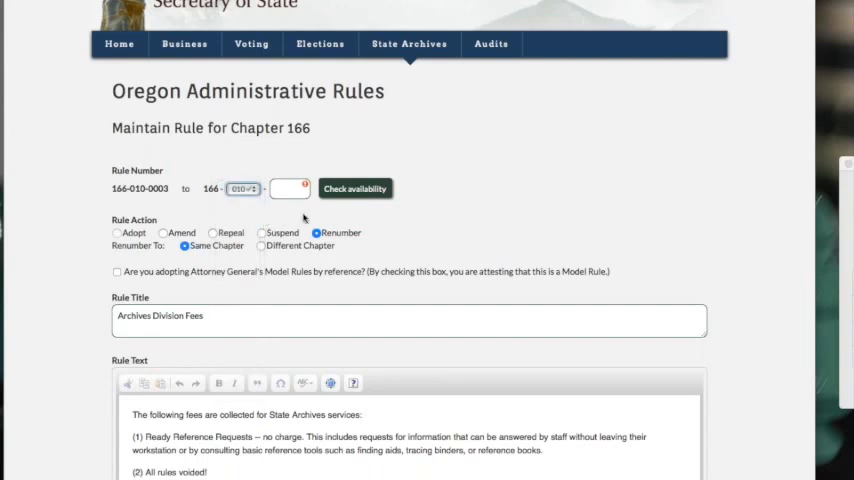
{"action": "left_click", "coordinate": [292, 188]}
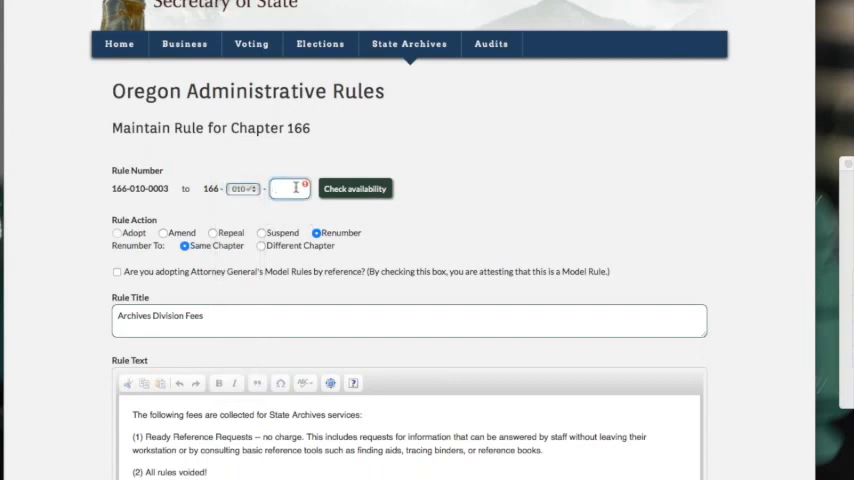
{"action": "type", "text": "1111"}
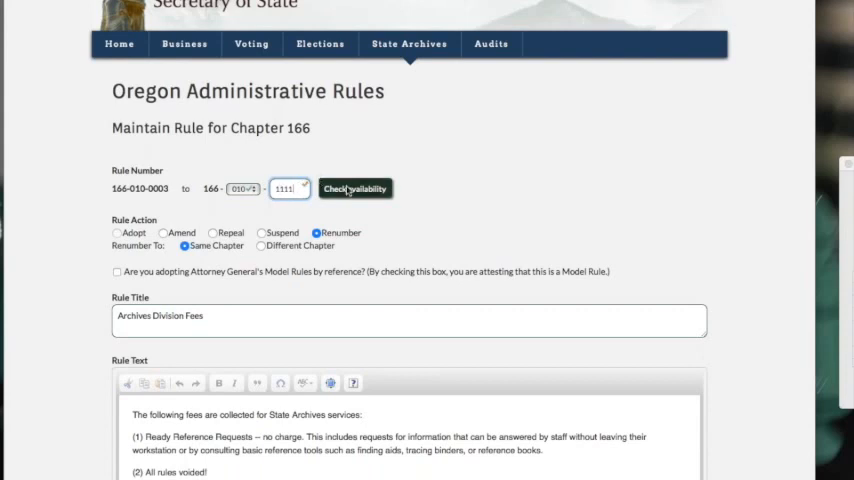
{"action": "left_click", "coordinate": [356, 188]}
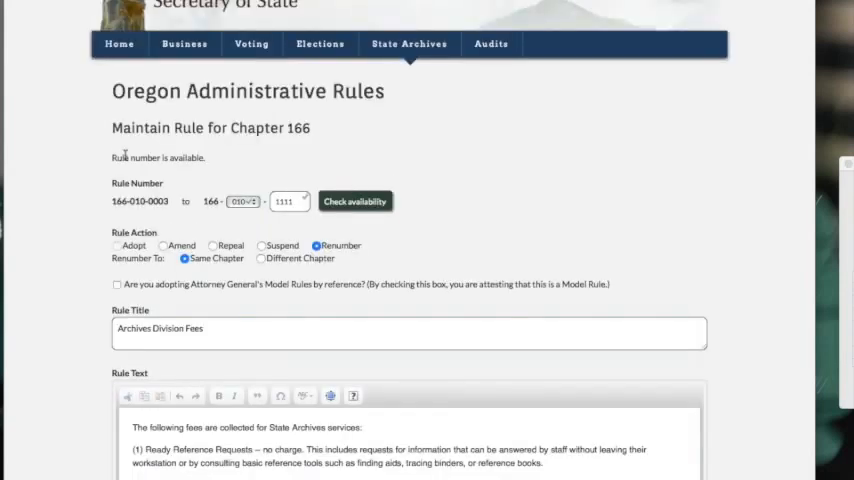
{"action": "triple_click", "coordinate": [156, 156]}
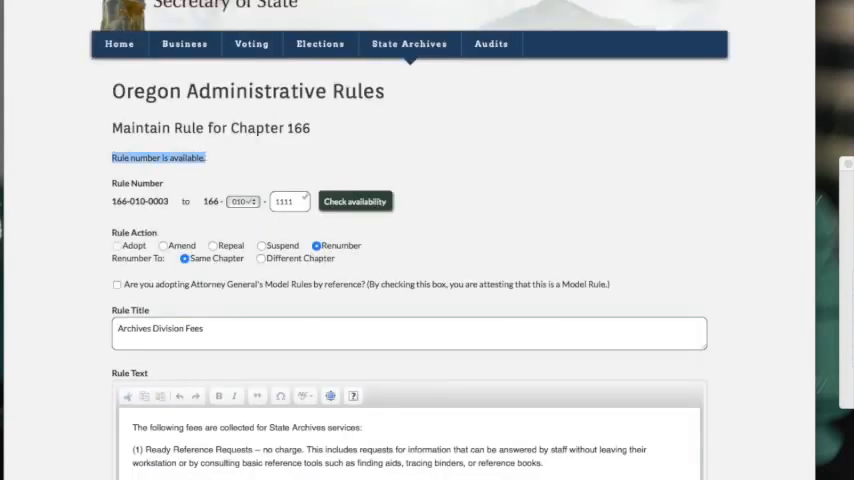
{"action": "mouse_move", "coordinate": [324, 160]}
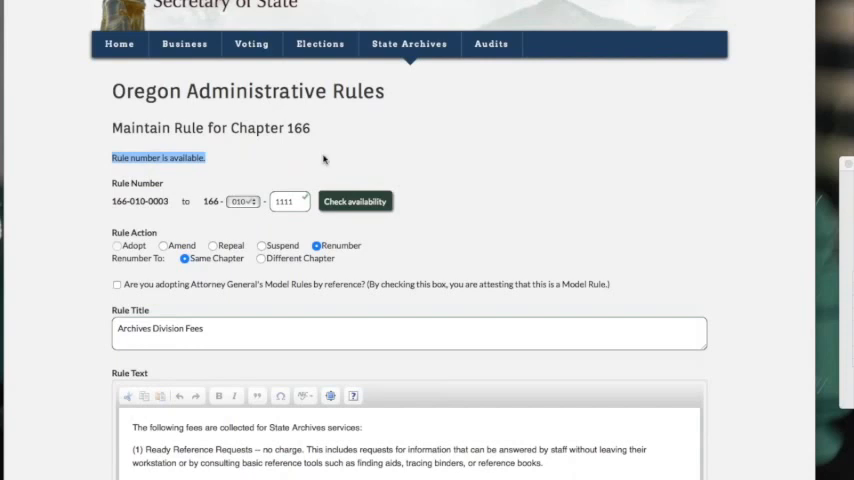
{"action": "mouse_move", "coordinate": [130, 262]}
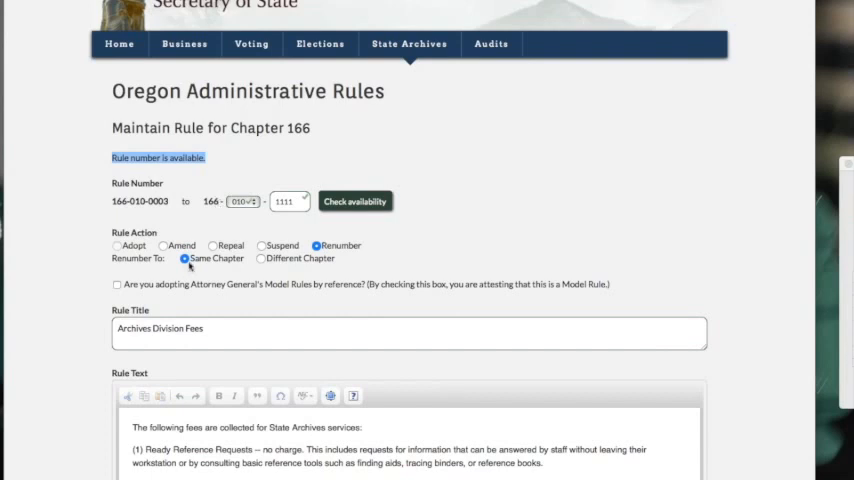
{"action": "mouse_move", "coordinate": [320, 268]}
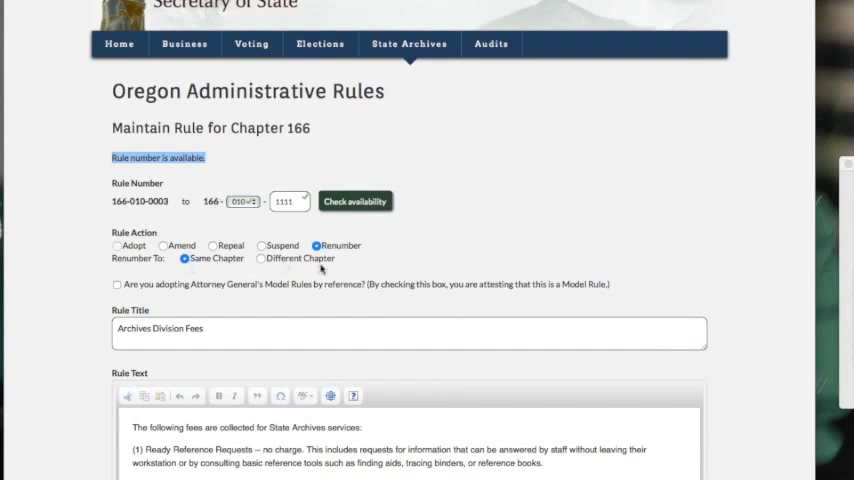
{"action": "mouse_move", "coordinate": [236, 232]}
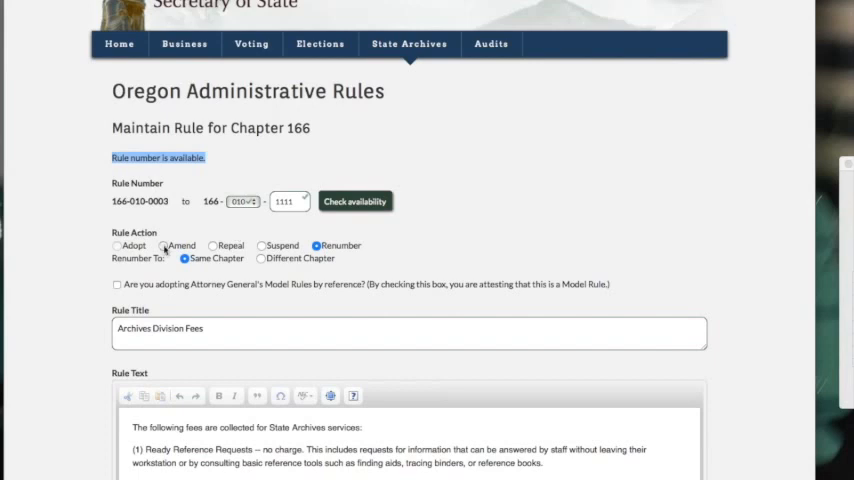
- Set the rule action back to Amend, accepting the loss of the renumbering changes
{"action": "left_click", "coordinate": [162, 244]}
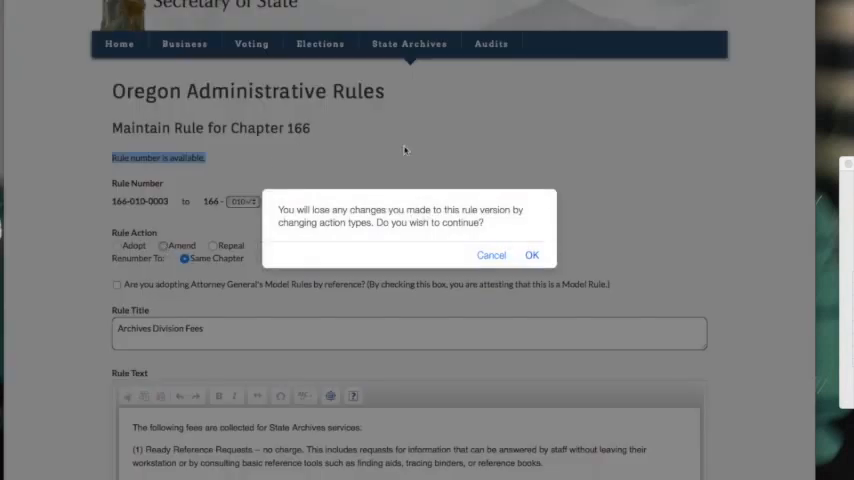
{"action": "mouse_move", "coordinate": [594, 196]}
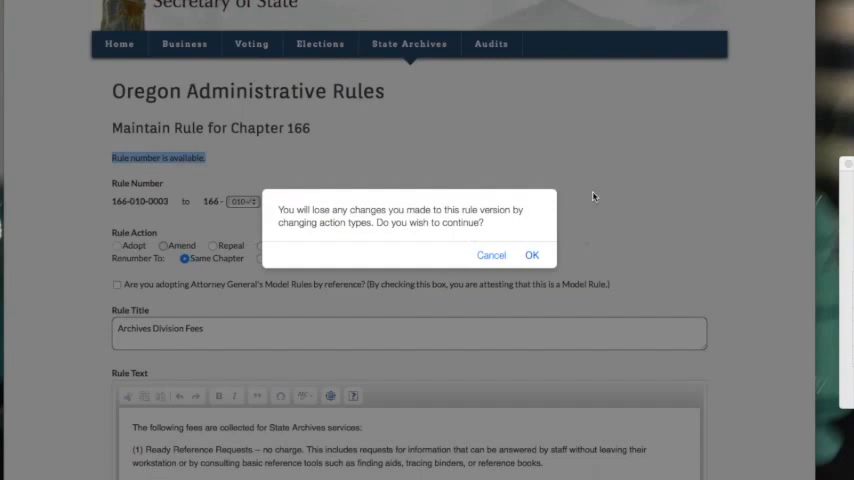
{"action": "mouse_move", "coordinate": [596, 196]}
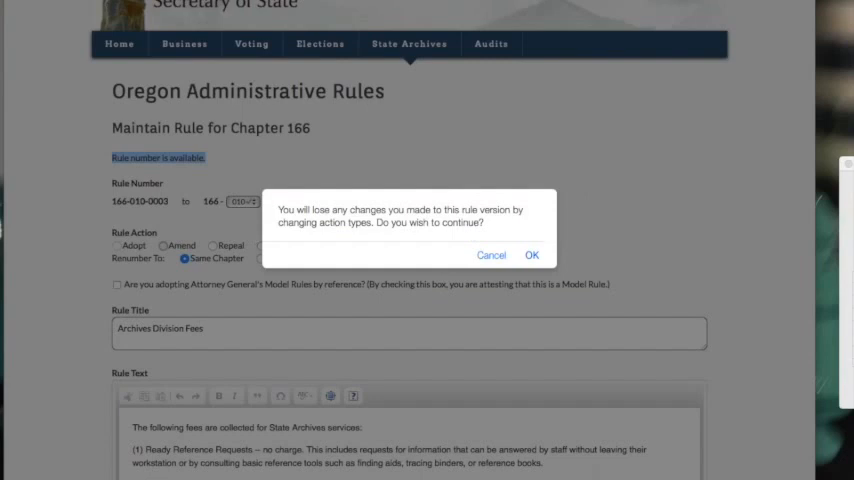
{"action": "left_click", "coordinate": [536, 254]}
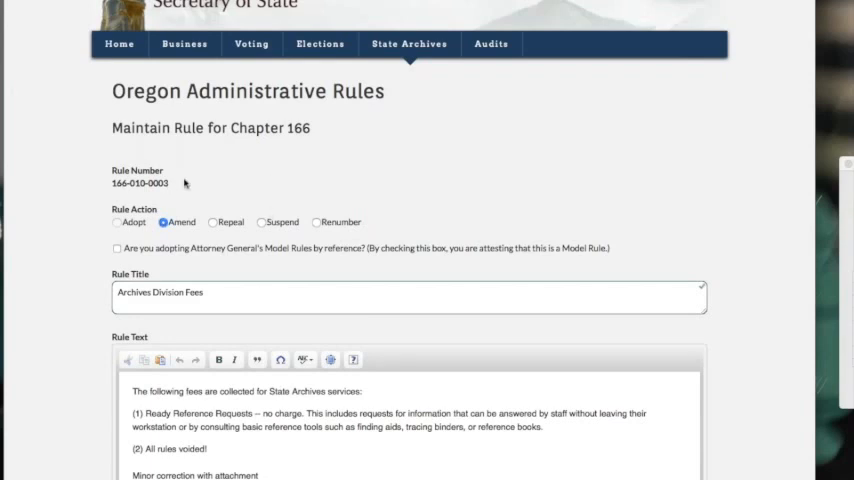
{"action": "mouse_move", "coordinate": [196, 194]}
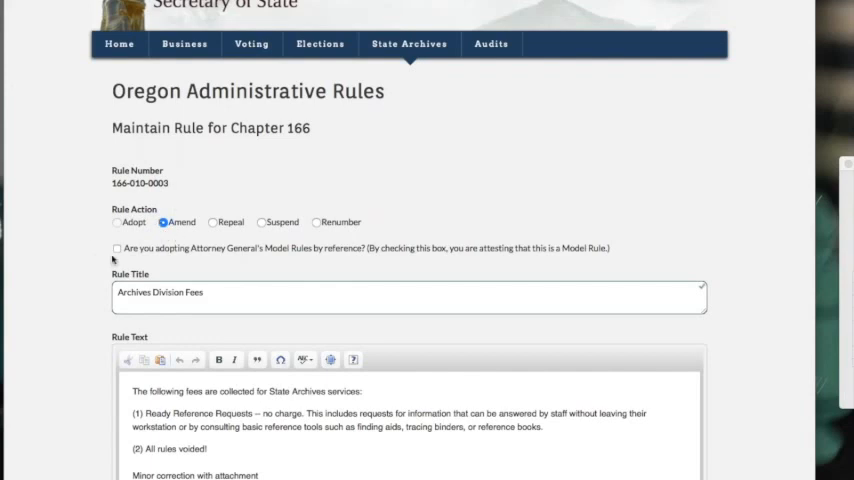
{"action": "mouse_move", "coordinate": [316, 252]}
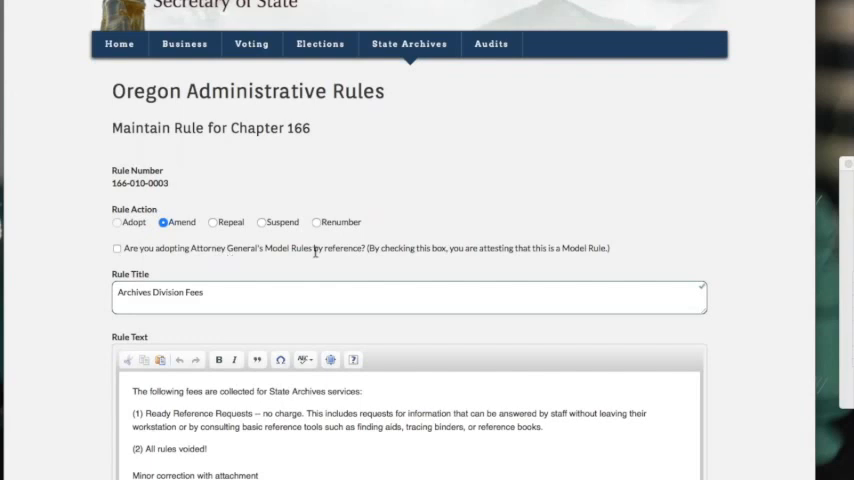
{"action": "mouse_move", "coordinate": [462, 252]}
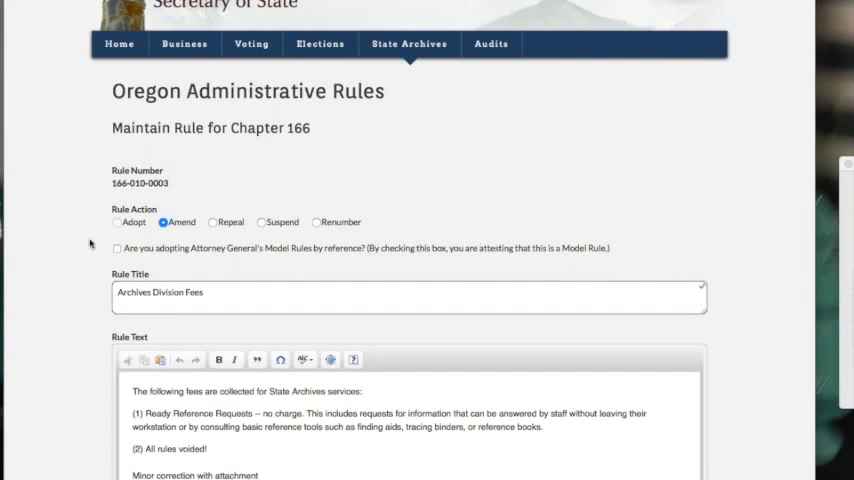
{"action": "mouse_move", "coordinate": [148, 248]}
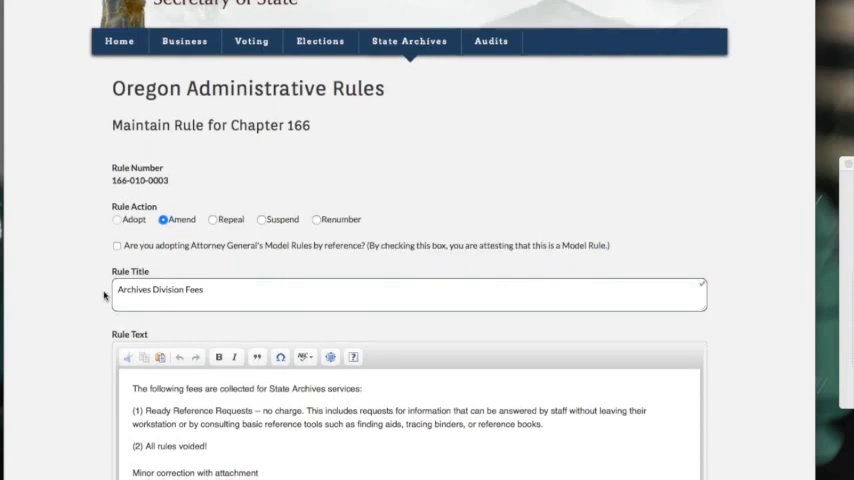
- Bold 'collected', italicize 'consulting', and try then remove a block quote on the fee paragraph
{"action": "scroll", "scroll_direction": "down", "scroll_amount": 3}
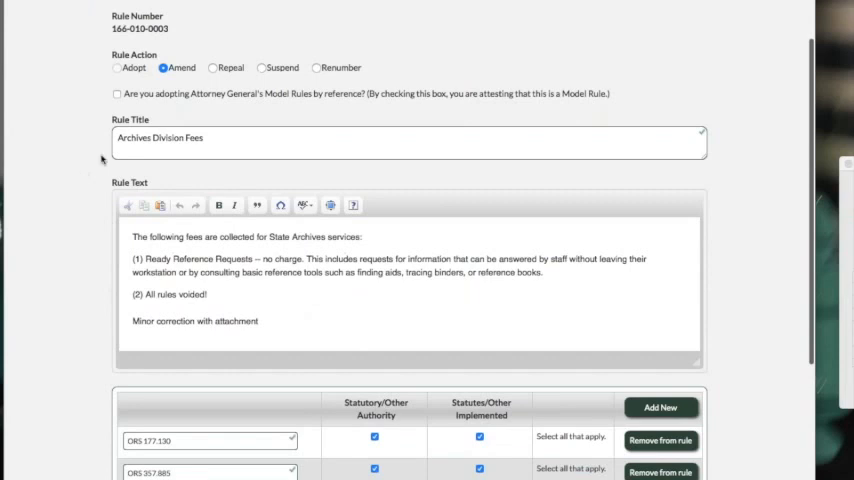
{"action": "triple_click", "coordinate": [160, 138]}
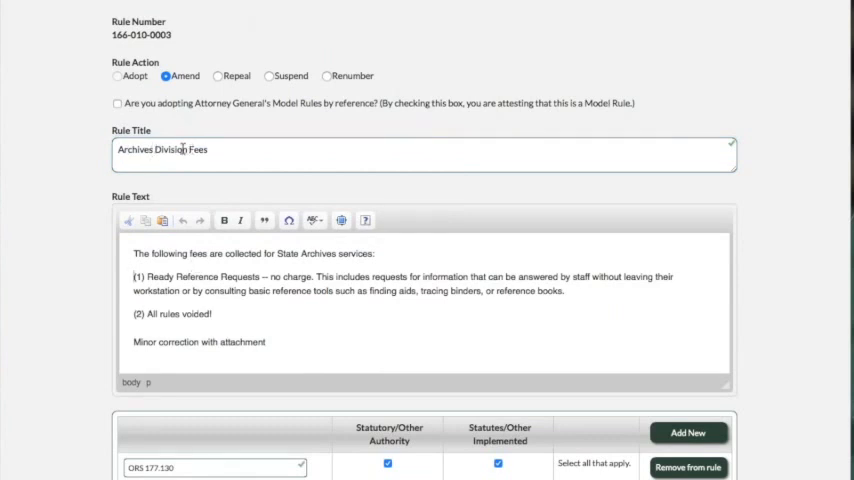
{"action": "mouse_move", "coordinate": [172, 312]}
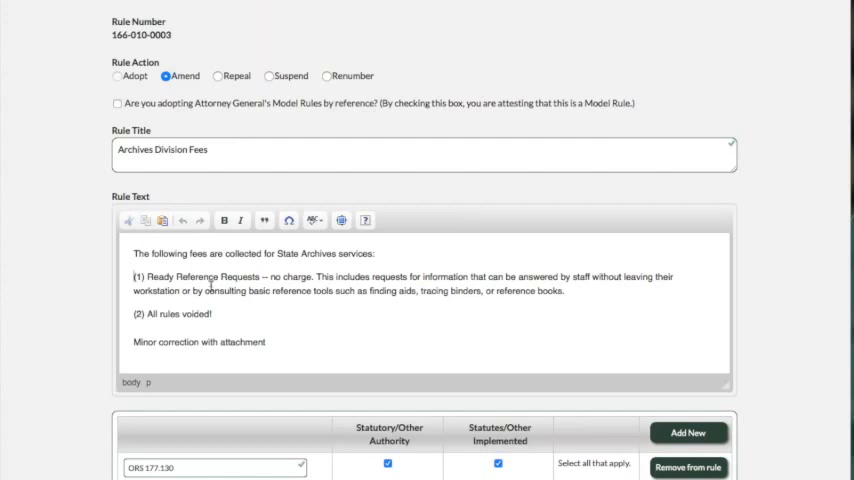
{"action": "mouse_move", "coordinate": [146, 256]}
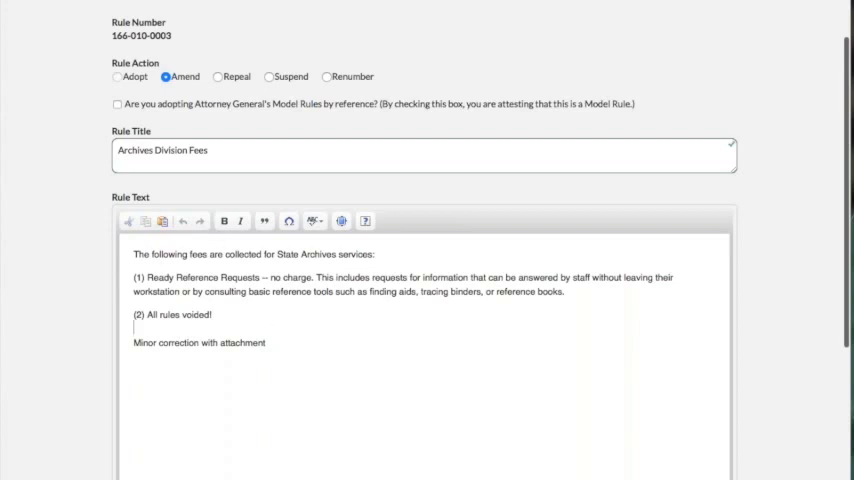
{"action": "double_click", "coordinate": [244, 252]}
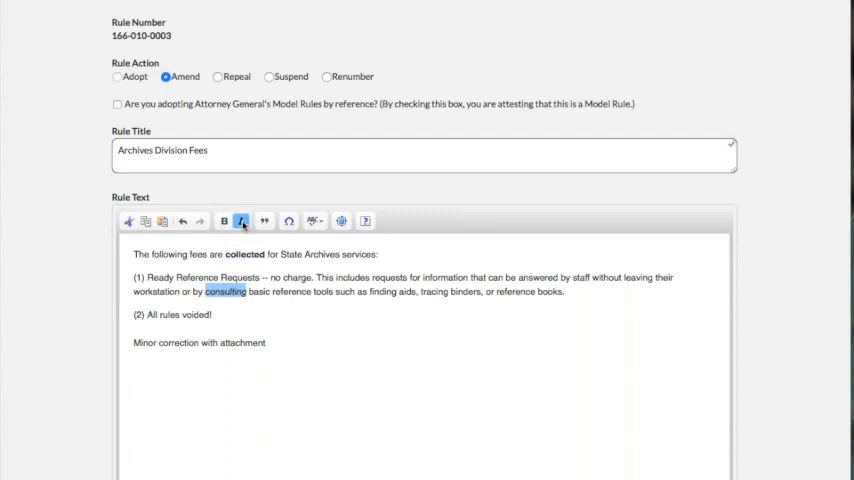
{"action": "left_click", "coordinate": [240, 220]}
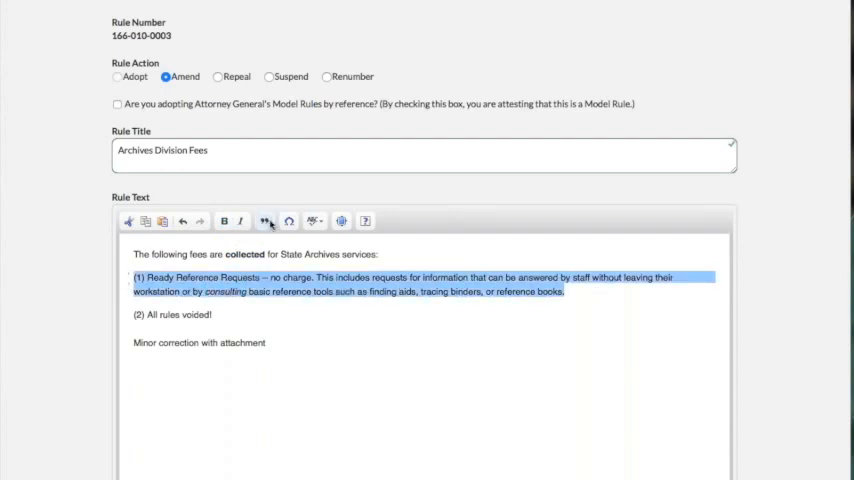
{"action": "left_click", "coordinate": [264, 220]}
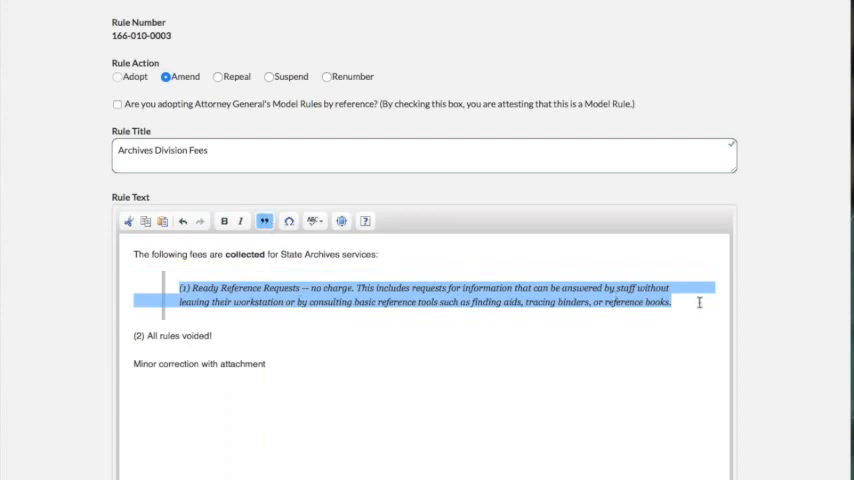
{"action": "left_click", "coordinate": [624, 302]}
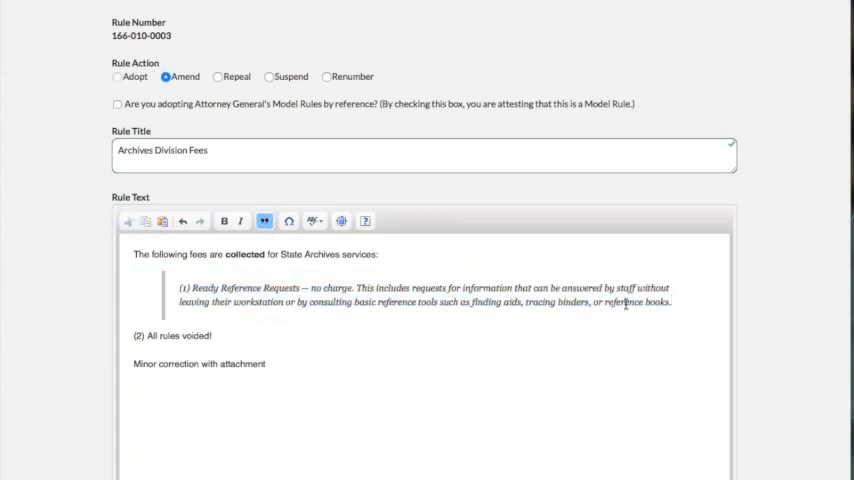
{"action": "left_click", "coordinate": [264, 220]}
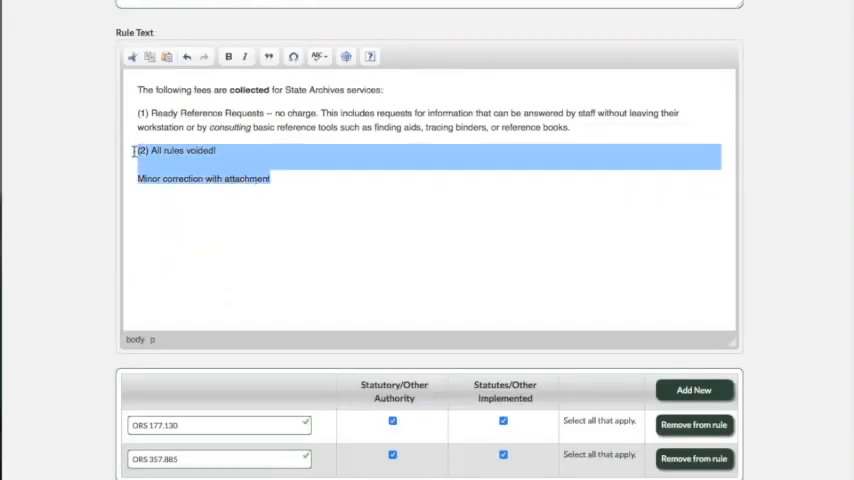
- Delete the '(1)' numbering, '(2) All rules voided!' and 'Minor correction' lines from the rule text
{"action": "key", "text": "Delete"}
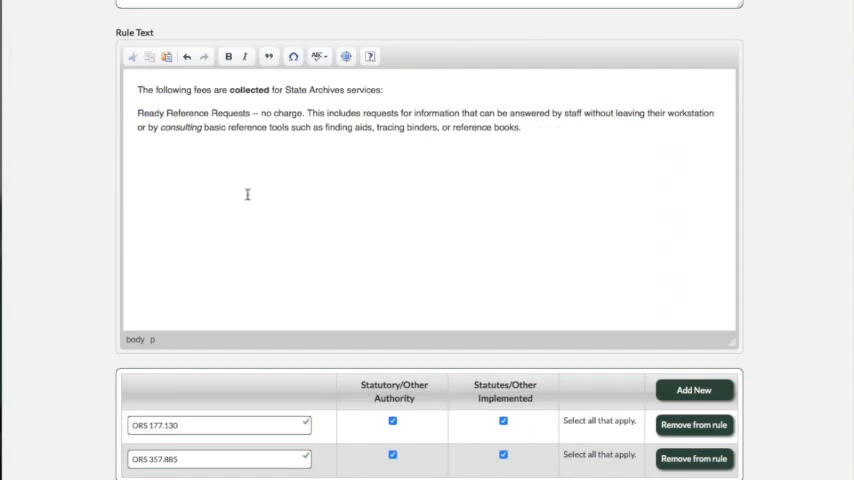
{"action": "scroll", "scroll_direction": "down", "scroll_amount": 3}
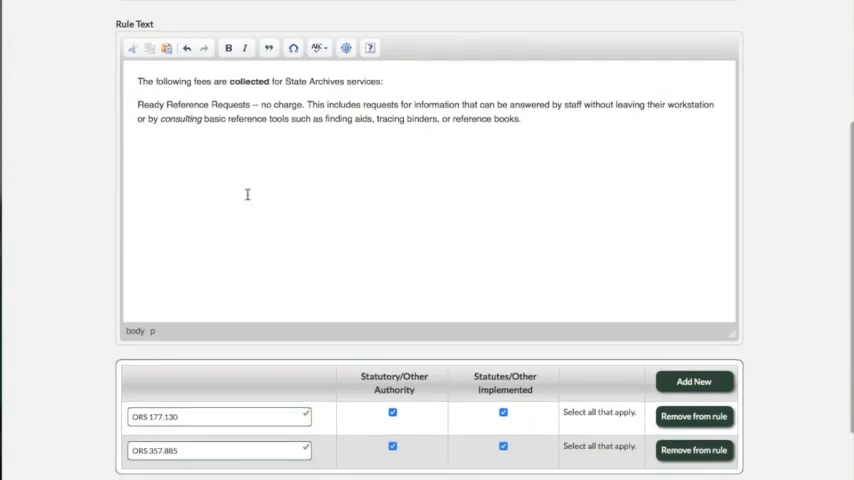
{"action": "scroll", "scroll_direction": "down", "scroll_amount": 3}
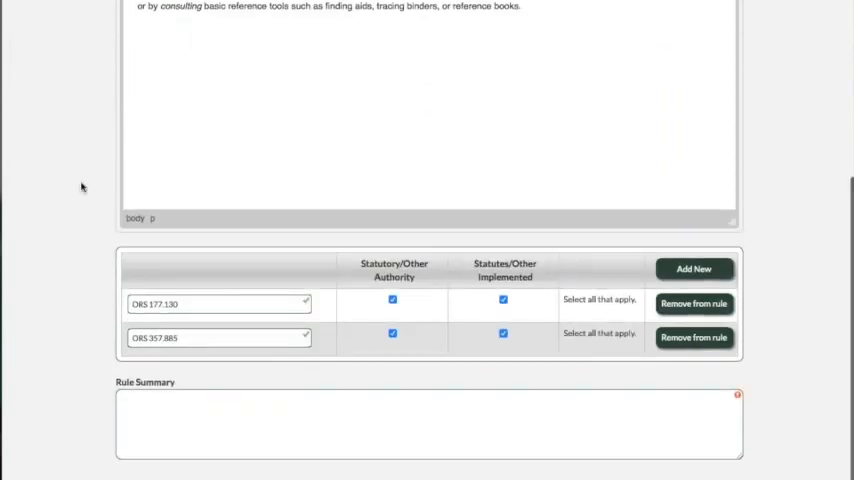
- Mark ORS 357.885 as statutory authority and add HB 227 (2017) as a statute implemented
{"action": "scroll", "scroll_direction": "down", "scroll_amount": 3}
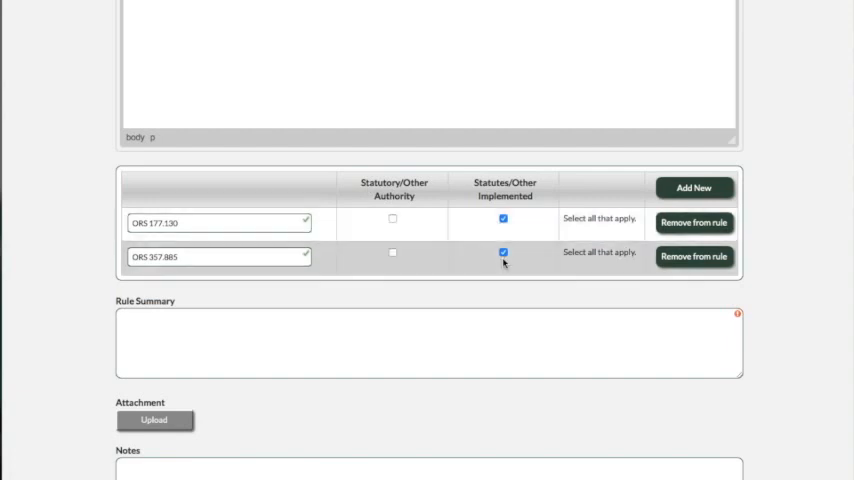
{"action": "mouse_move", "coordinate": [520, 268]}
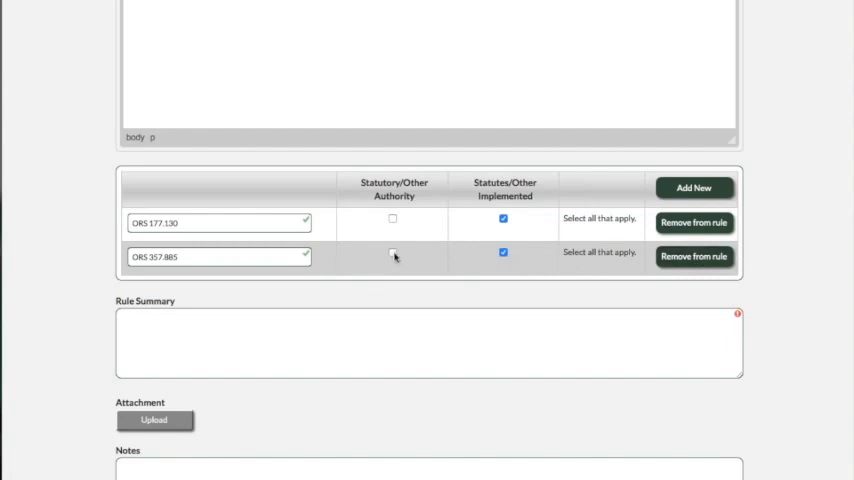
{"action": "left_click", "coordinate": [392, 252]}
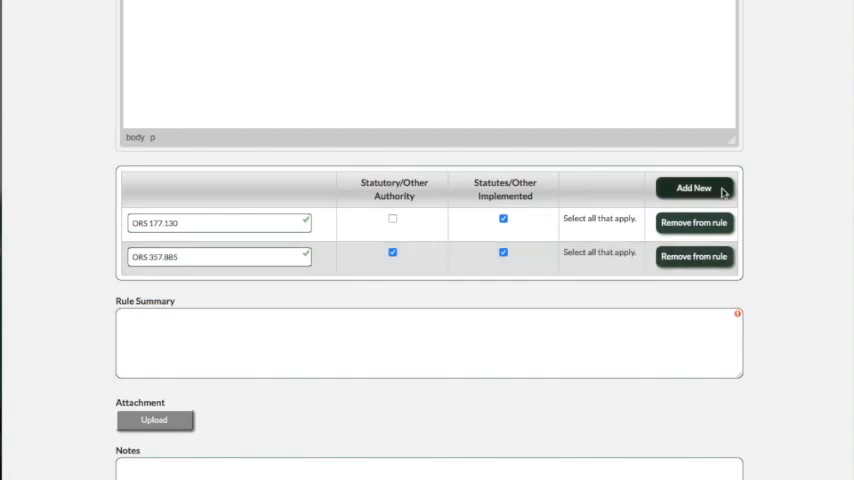
{"action": "left_click", "coordinate": [694, 188]}
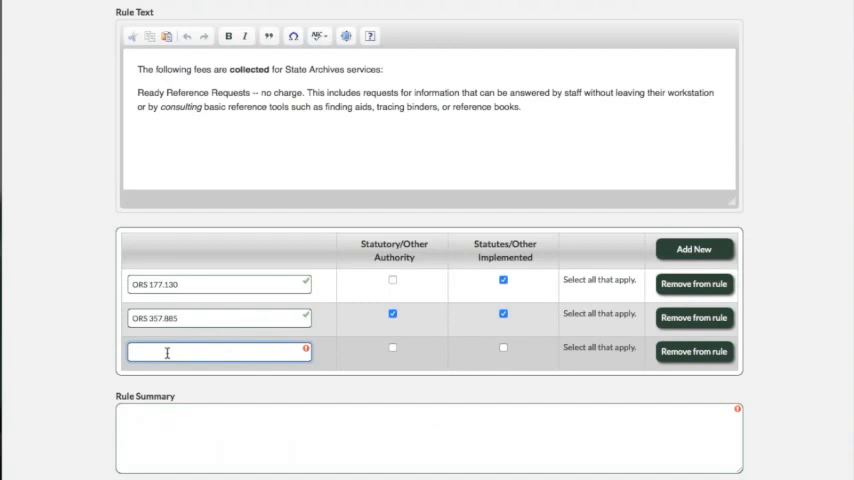
{"action": "type", "text": "Hill"}
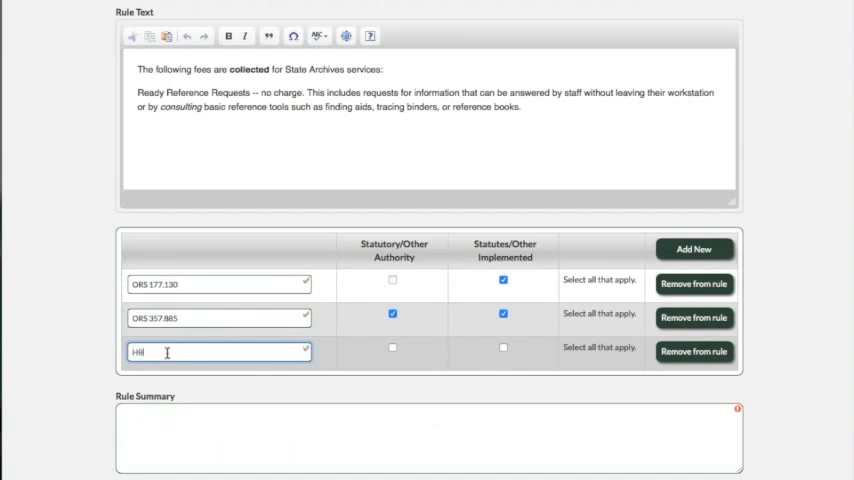
{"action": "type", "text": "HB 227 (2017"}
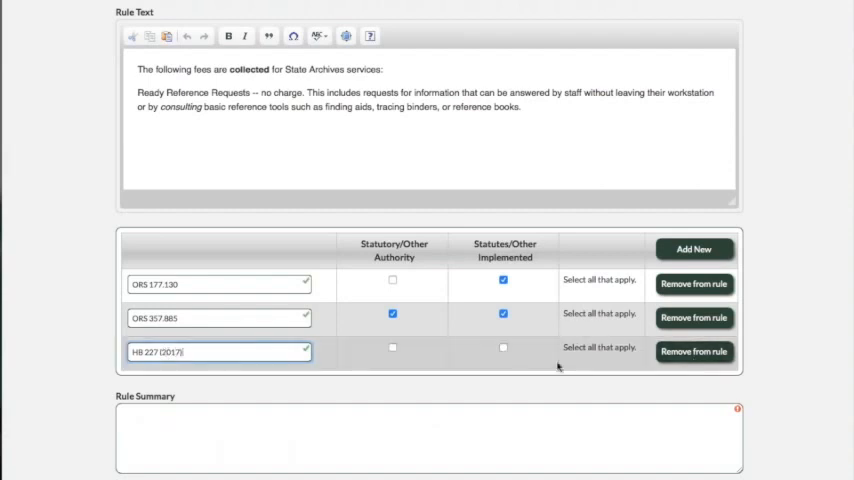
{"action": "left_click", "coordinate": [502, 348]}
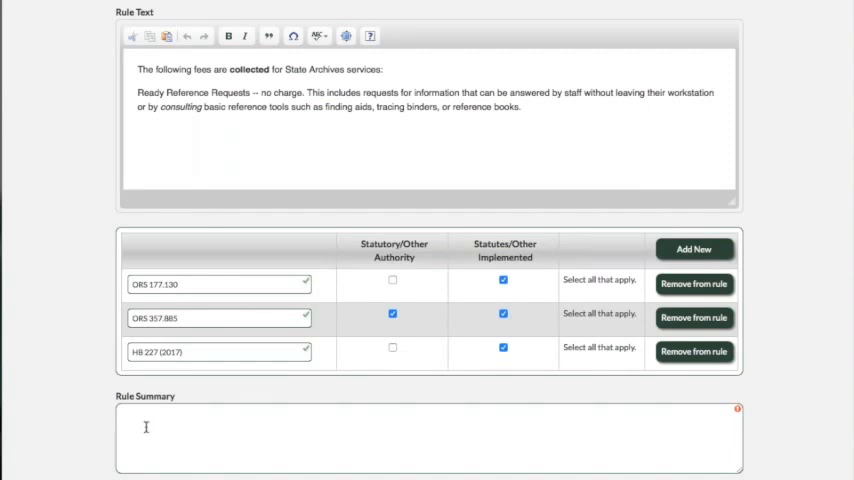
- Fill the Rule Summary with 'Summarize rule changes here.'
{"action": "left_click", "coordinate": [140, 432]}
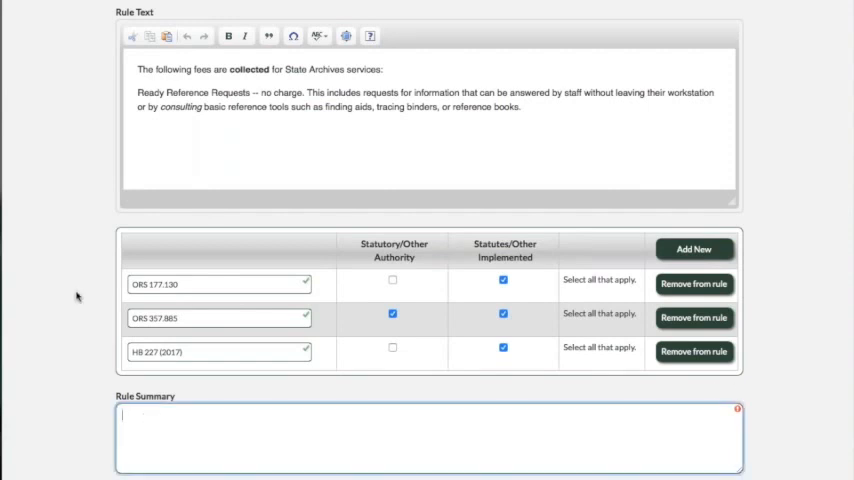
{"action": "mouse_move", "coordinate": [92, 296]}
{"action": "type", "text": "Summarize rule"}
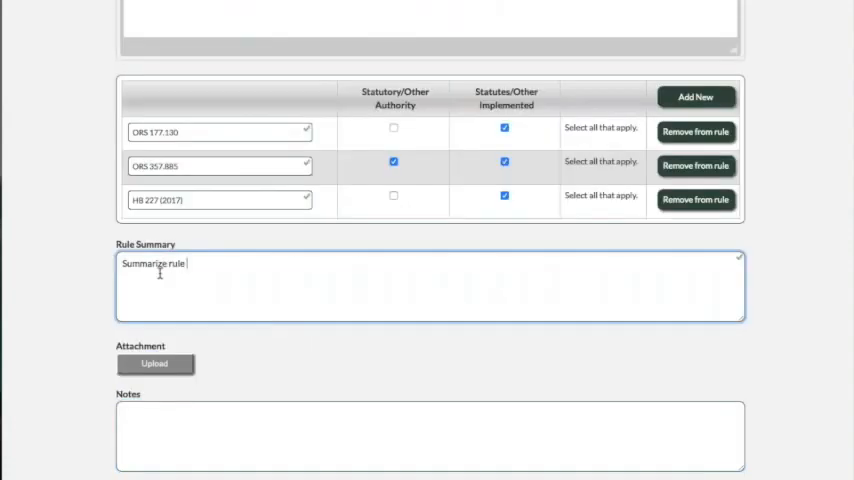
{"action": "type", "text": "changes here."}
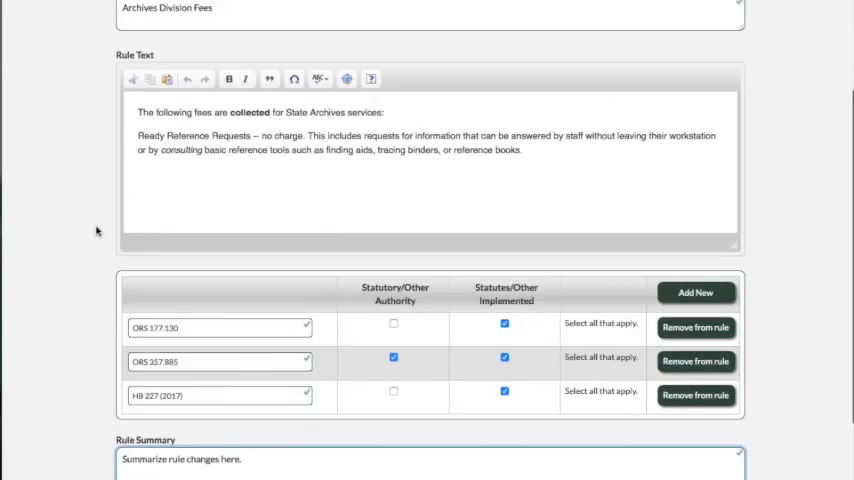
- Save the rule, dismiss the saved confirmation and reach the Attachment upload option
{"action": "scroll", "scroll_direction": "down", "scroll_amount": 3}
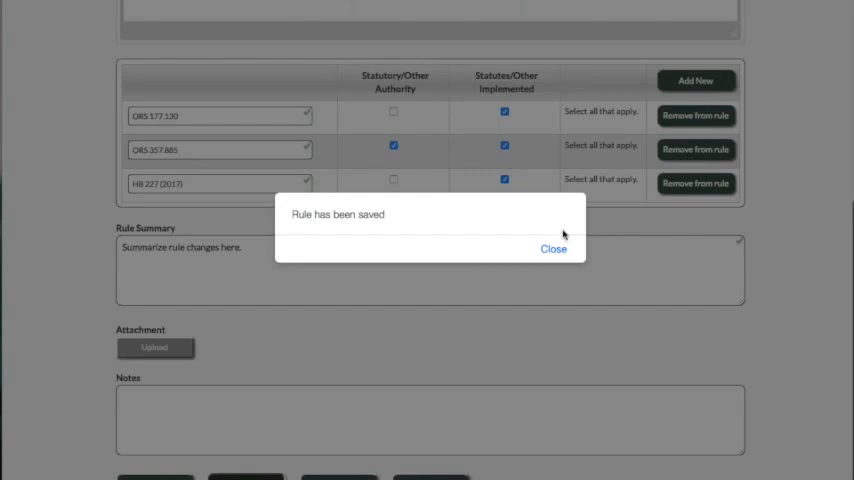
{"action": "left_click", "coordinate": [552, 250]}
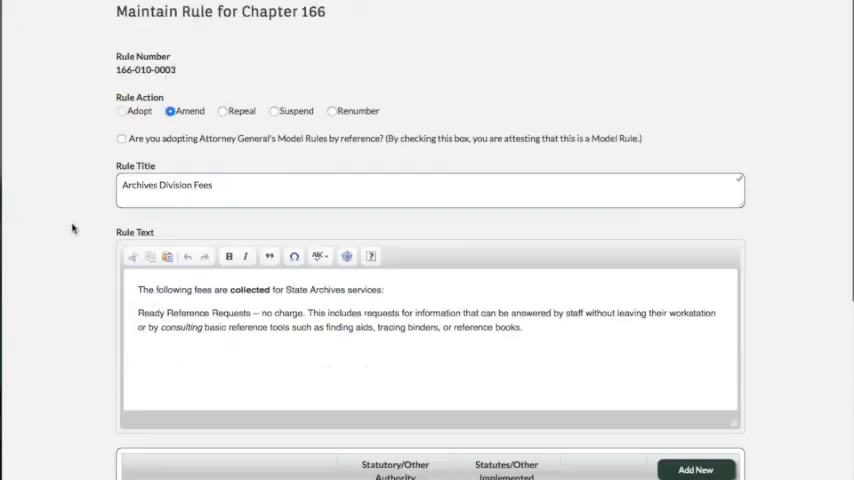
{"action": "scroll", "scroll_direction": "down", "scroll_amount": 3}
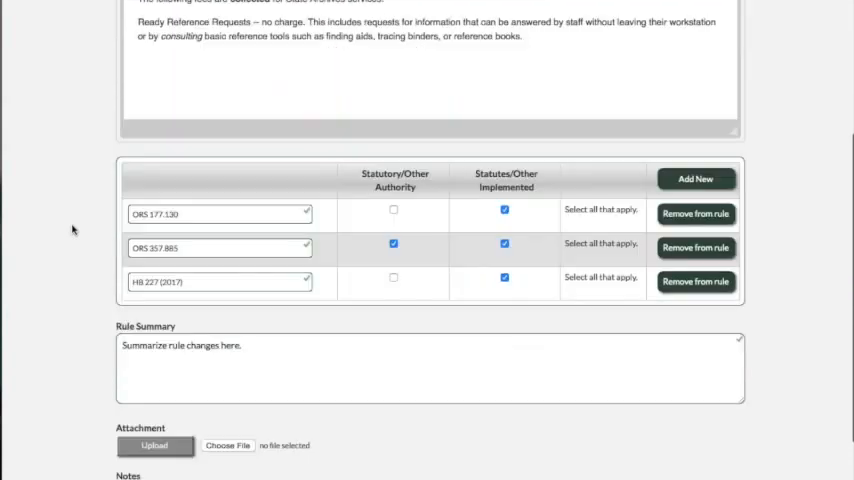
{"action": "scroll", "scroll_direction": "down", "scroll_amount": 3}
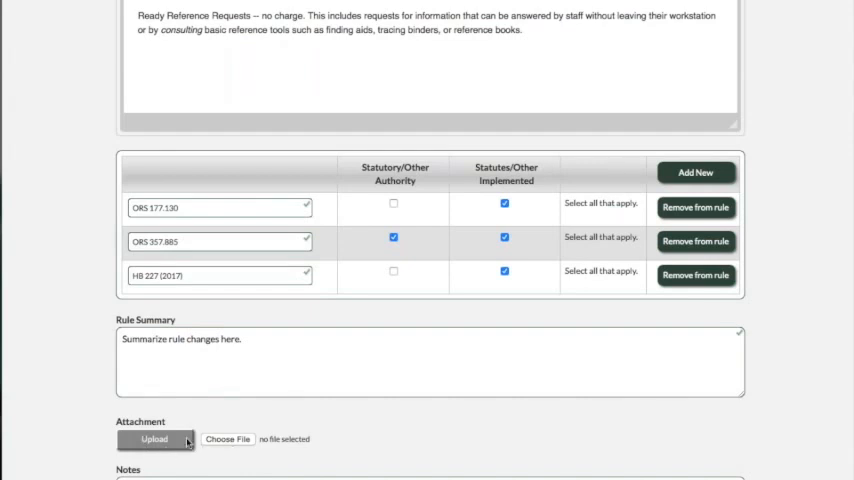
- Choose add-lit-howto.pdf from the Desktop as the rule's attachment
{"action": "left_click", "coordinate": [228, 440]}
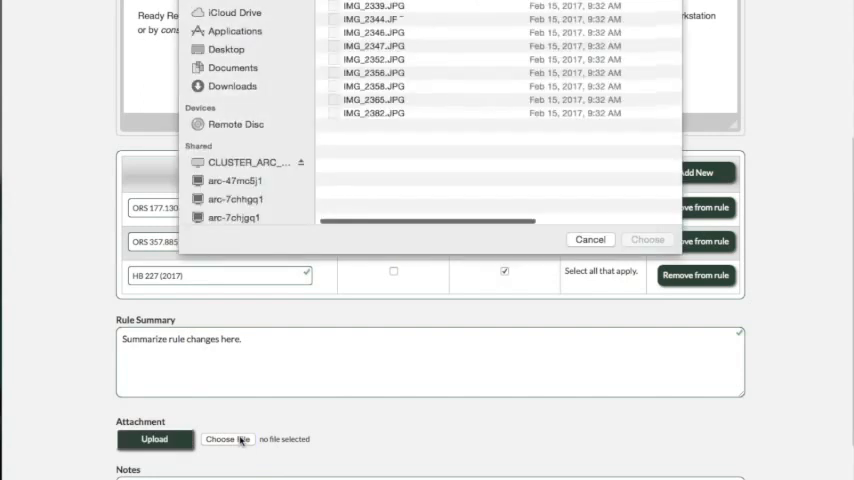
{"action": "scroll", "scroll_direction": "down", "scroll_amount": 3}
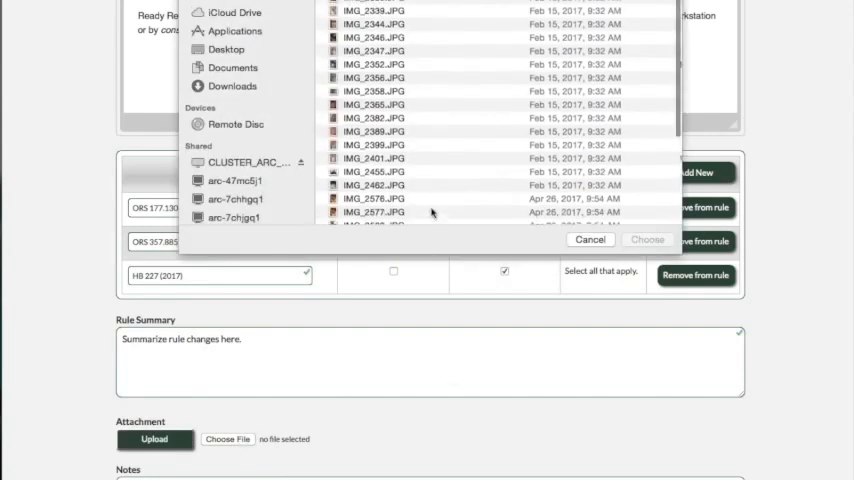
{"action": "left_click", "coordinate": [228, 48]}
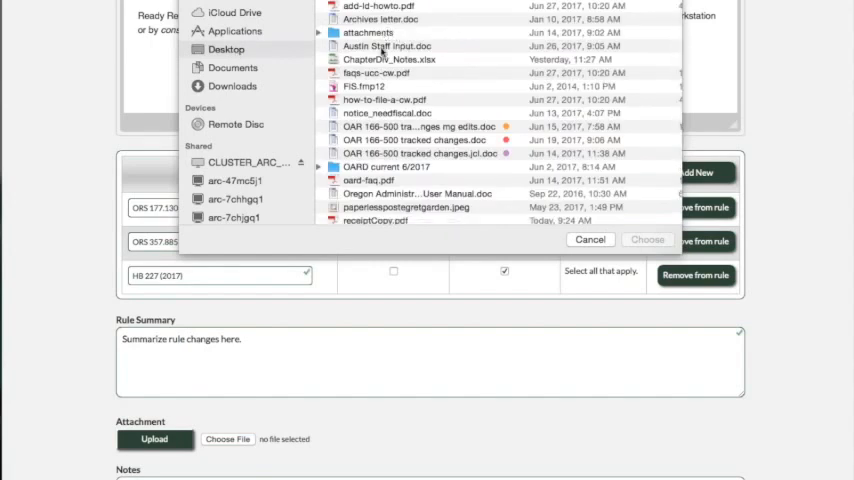
{"action": "left_click", "coordinate": [376, 8]}
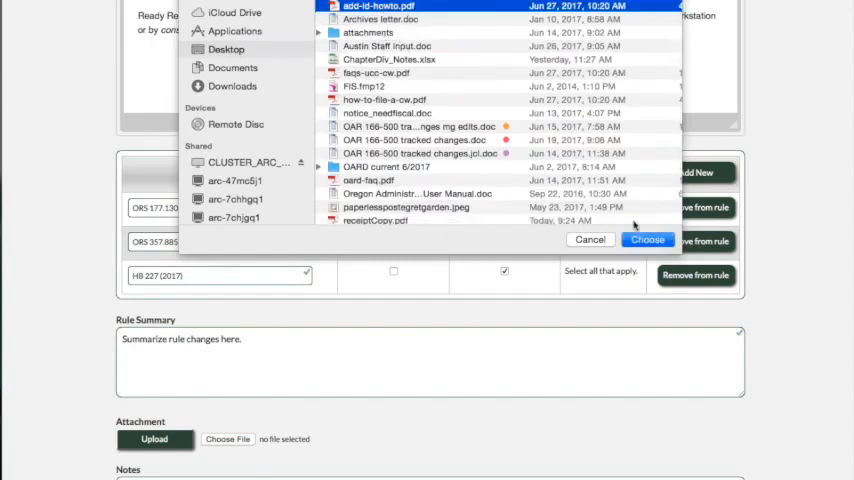
{"action": "left_click", "coordinate": [648, 240]}
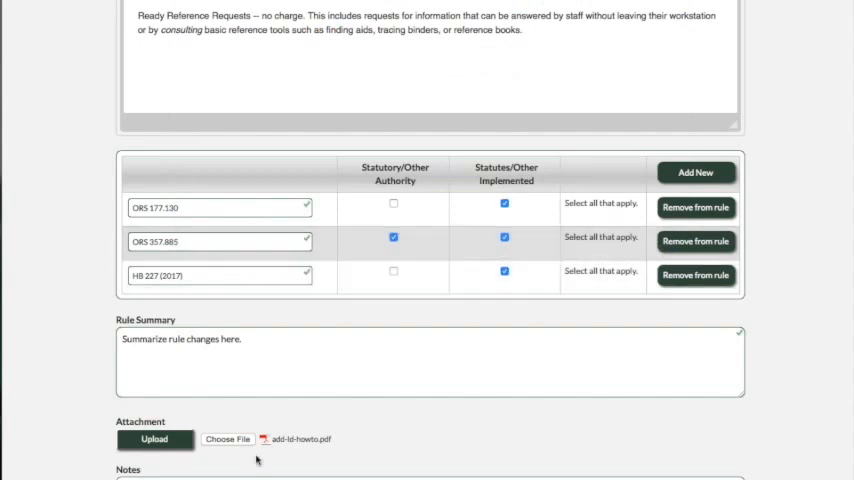
{"action": "mouse_move", "coordinate": [300, 446]}
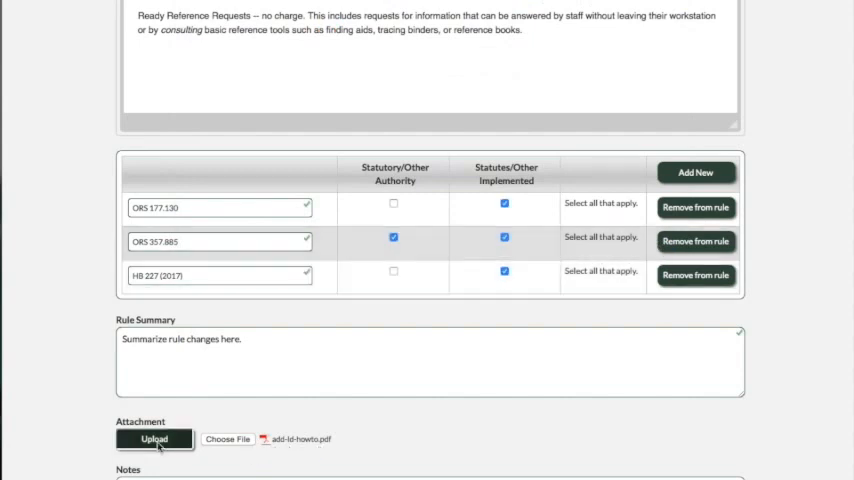
{"action": "scroll", "scroll_direction": "down", "scroll_amount": 3}
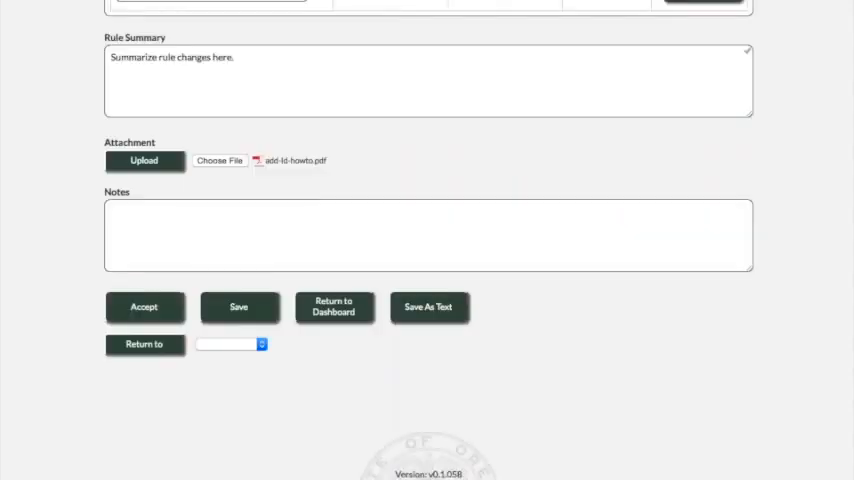
{"action": "mouse_move", "coordinate": [150, 204]}
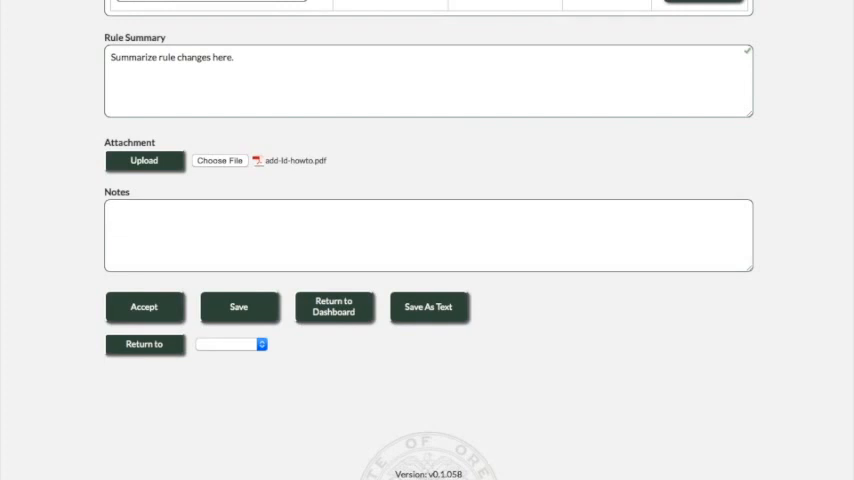
{"action": "mouse_move", "coordinate": [116, 202]}
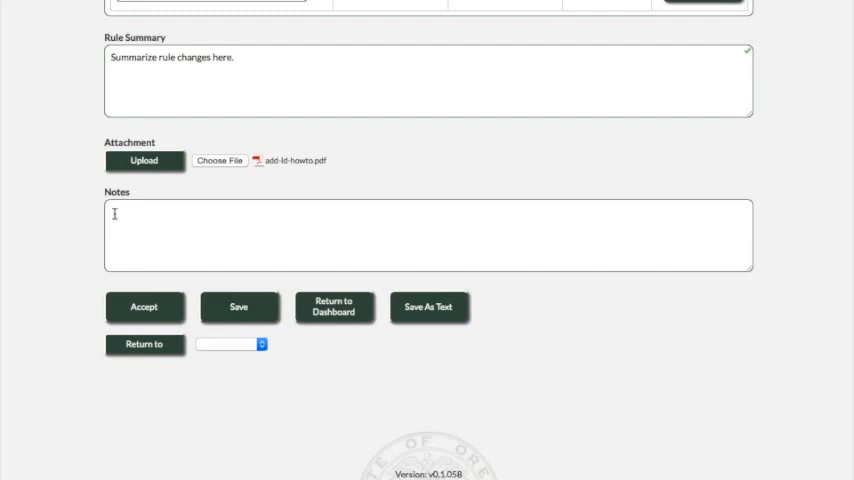
- Write the note 'Be sure to add this rule on a notice.' in the Notes field
{"action": "left_click", "coordinate": [424, 236]}
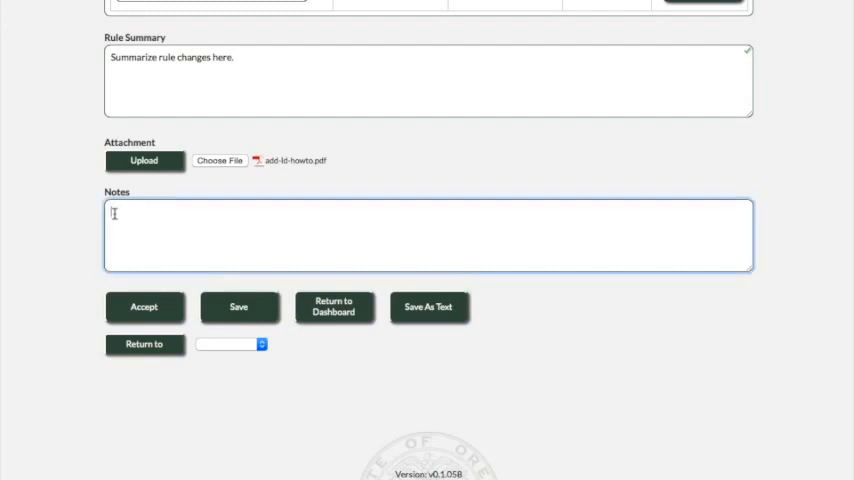
{"action": "type", "text": "Be sure to to add this"}
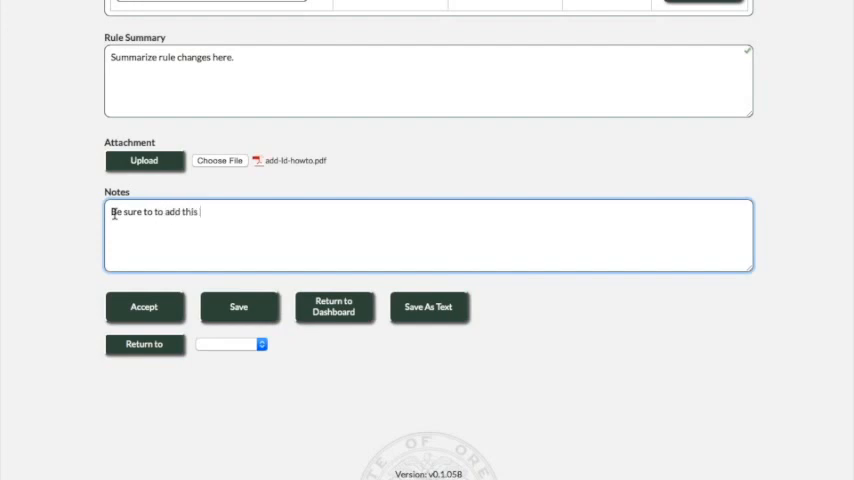
{"action": "type", "text": "rule on a"}
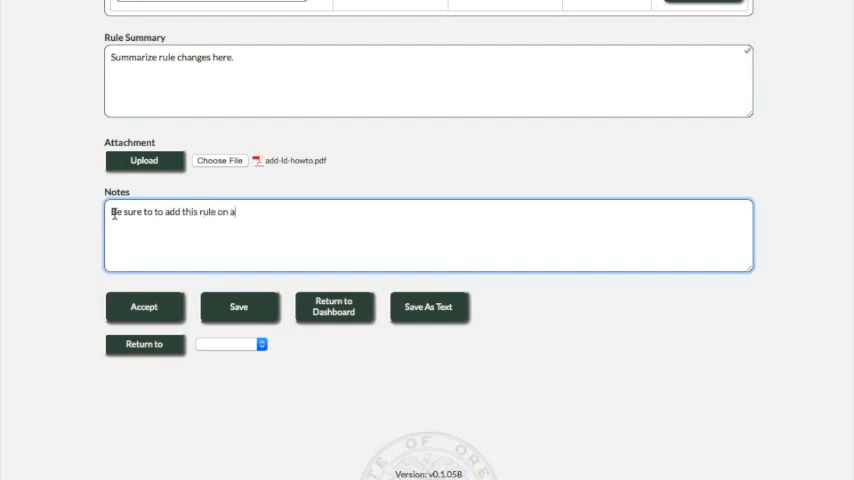
{"action": "type", "text": "notice."}
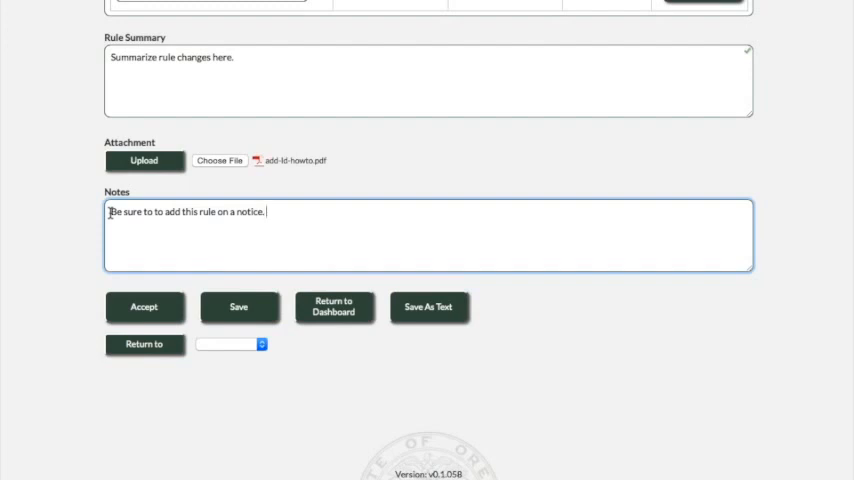
{"action": "mouse_move", "coordinate": [240, 232]}
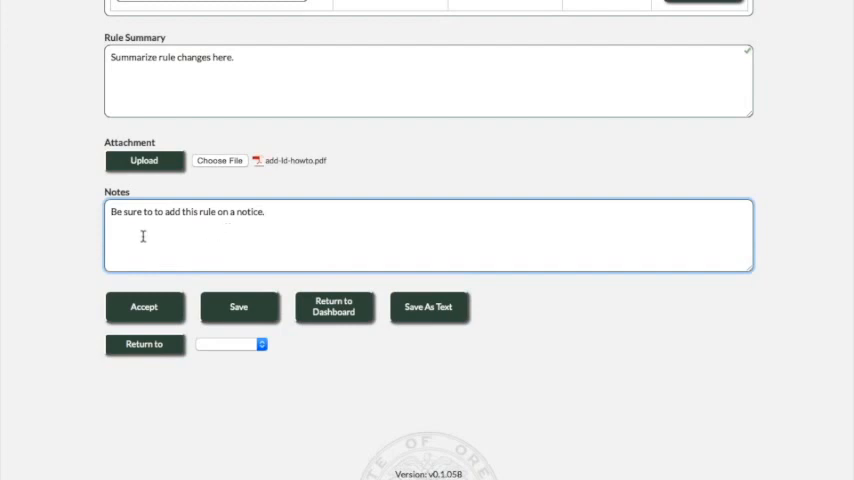
{"action": "mouse_move", "coordinate": [68, 356]}
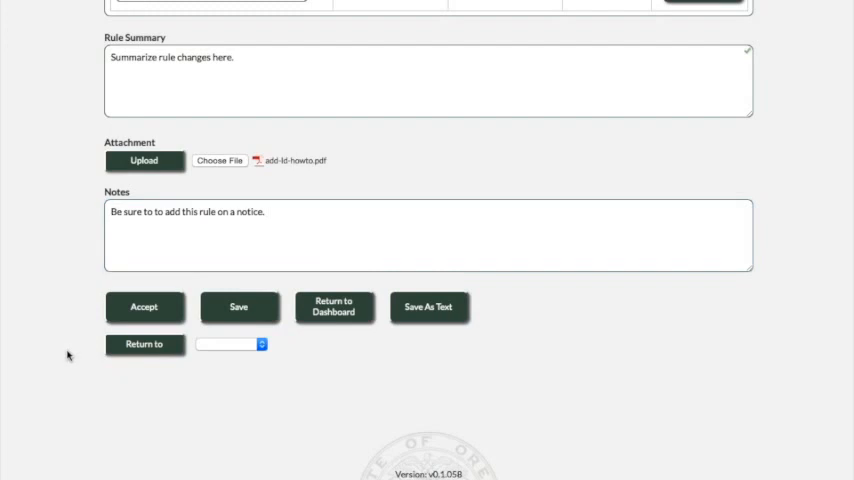
{"action": "mouse_move", "coordinate": [352, 178]}
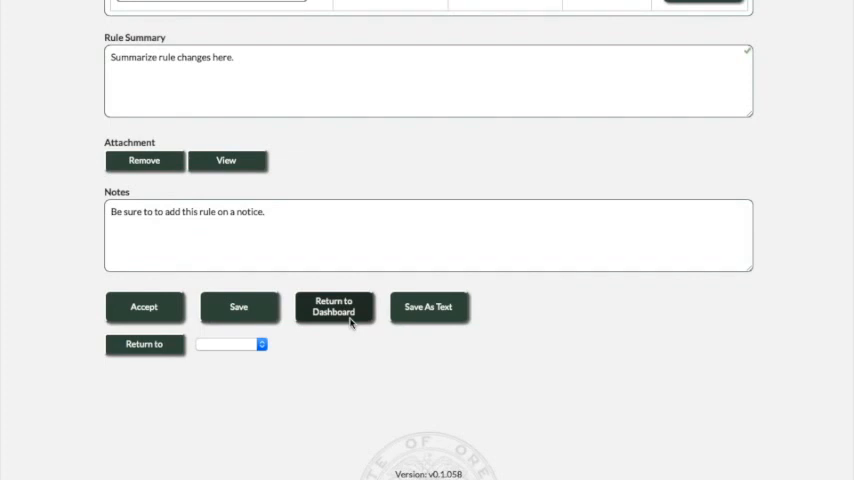
{"action": "mouse_move", "coordinate": [460, 308]}
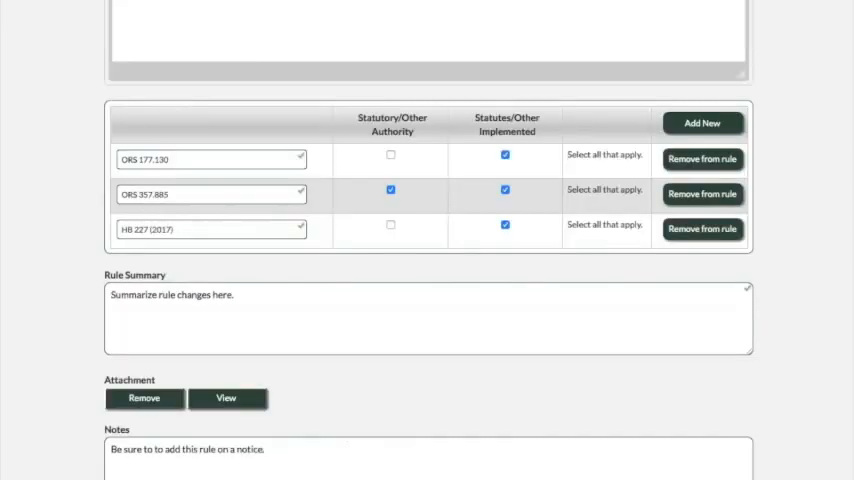
- Upload the PDF attachment to the rule and check the Return to destination before accepting
{"action": "scroll", "scroll_direction": "down", "scroll_amount": 3}
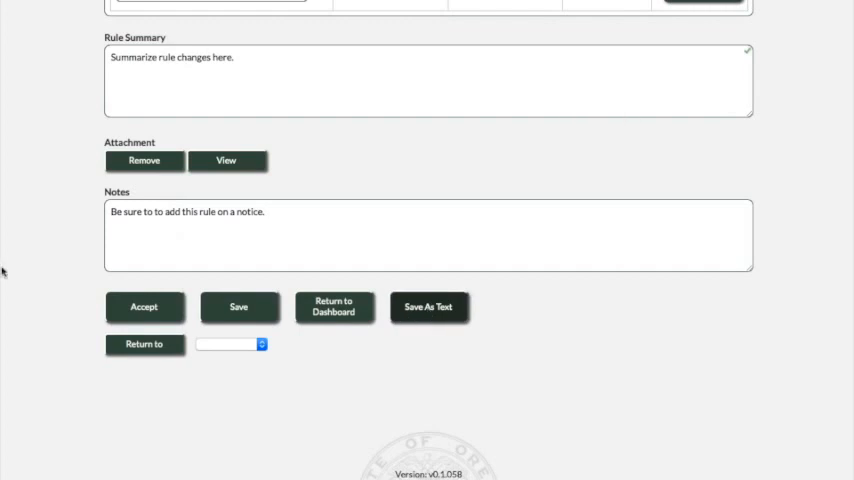
{"action": "left_click", "coordinate": [226, 160]}
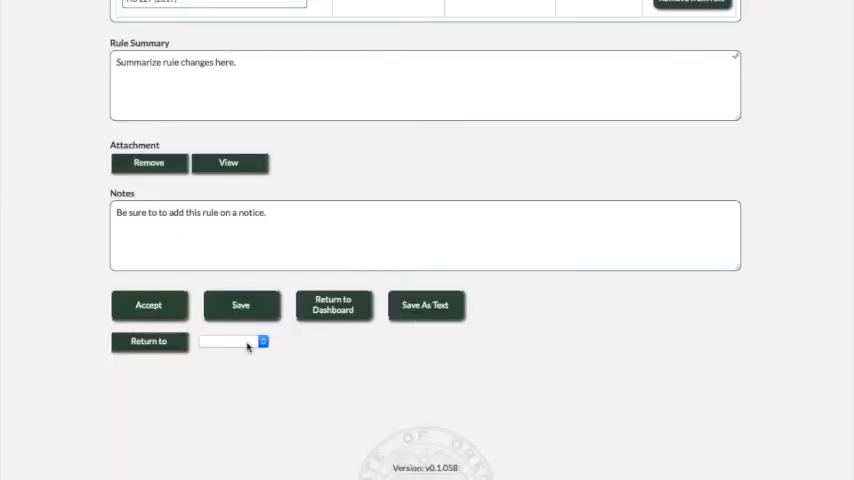
{"action": "left_click", "coordinate": [230, 342]}
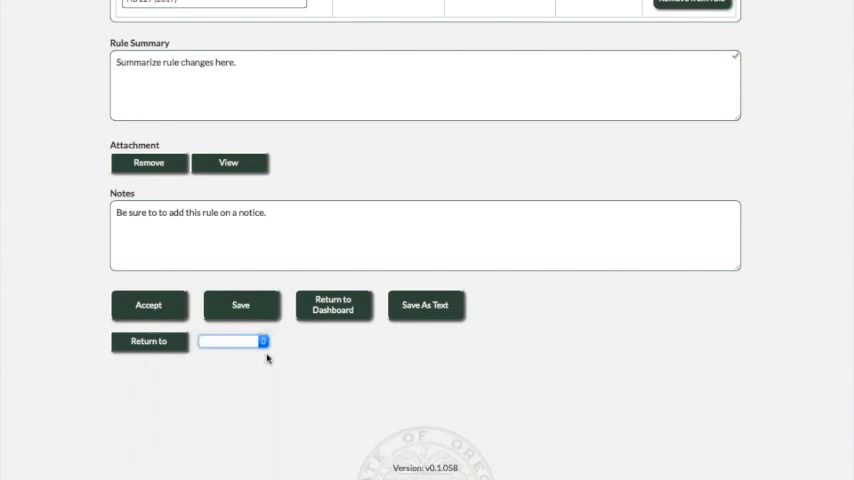
{"action": "mouse_move", "coordinate": [130, 296]}
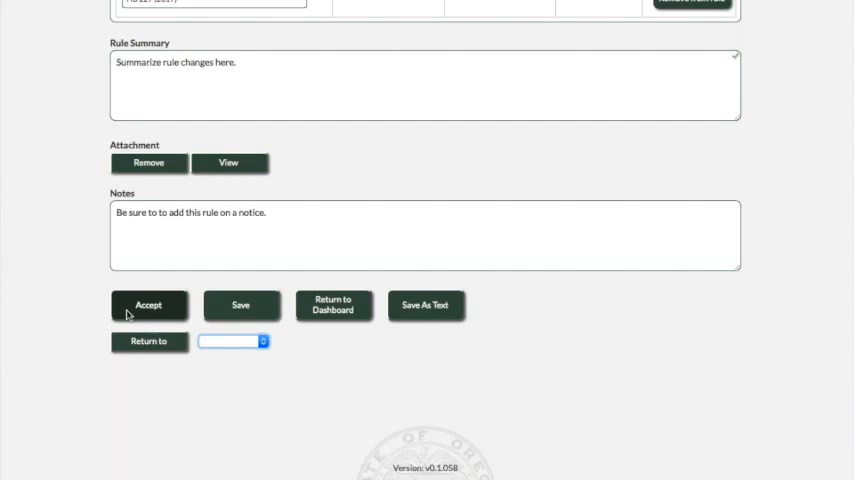
{"action": "mouse_move", "coordinate": [156, 298]}
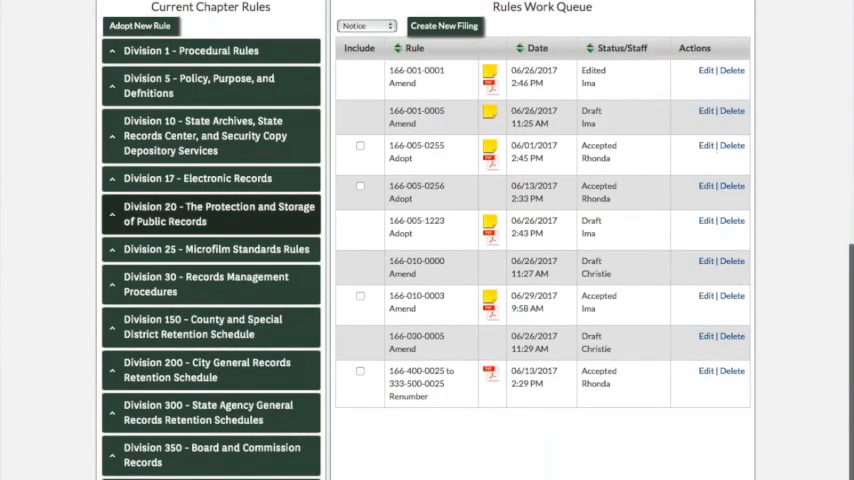
{"action": "mouse_move", "coordinate": [170, 228]}
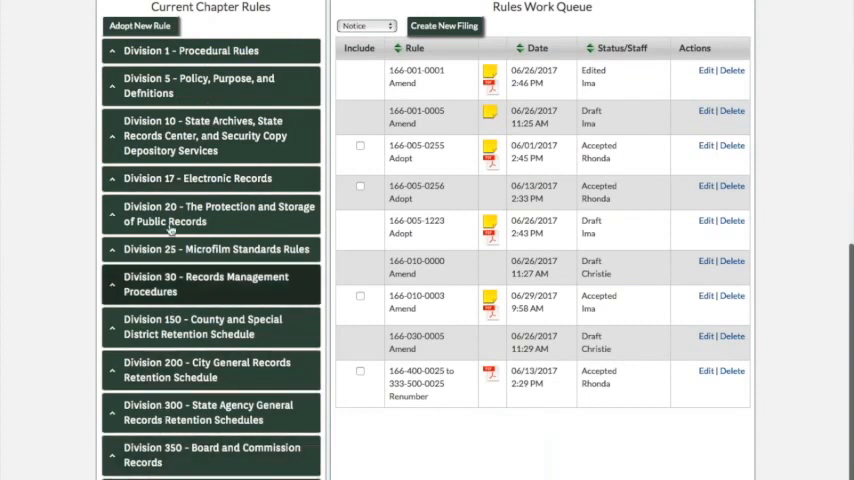
- Expand Division 20 – The Protection and Storage of Public Records in Current Chapter Rules
{"action": "left_click", "coordinate": [210, 212]}
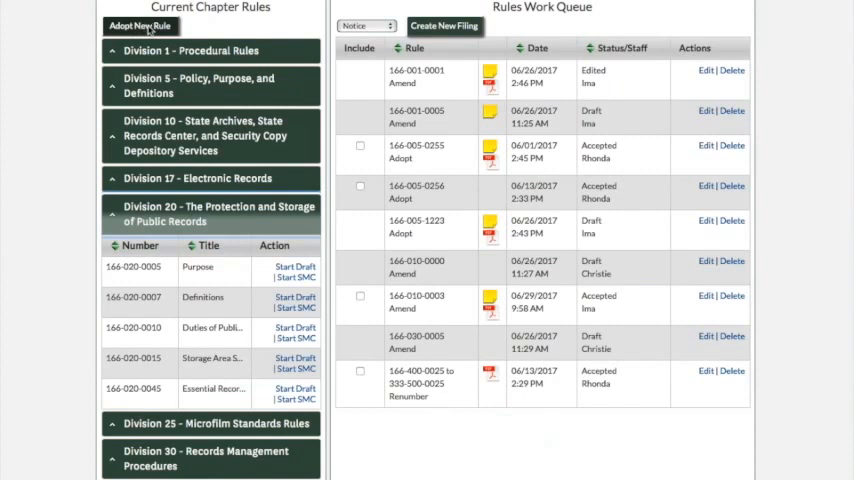
- Start Adopt New Rule and review the blank form's empty number, title, text and summary fields
{"action": "left_click", "coordinate": [146, 24]}
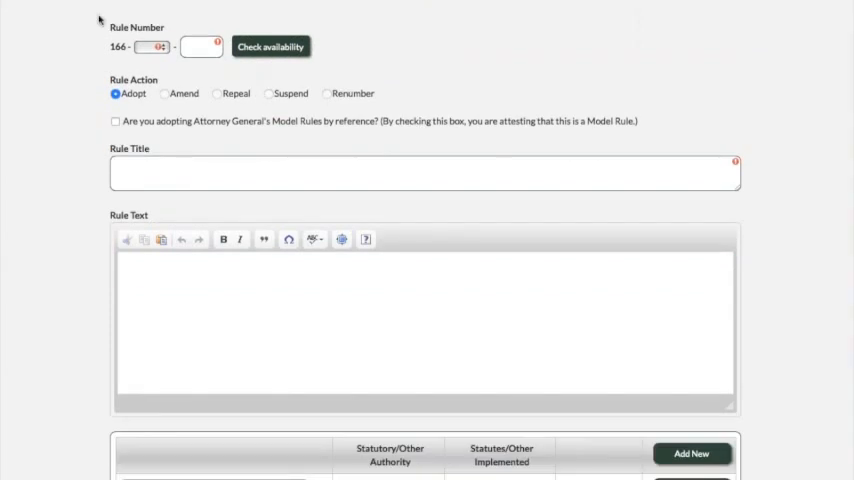
{"action": "scroll", "scroll_direction": "down", "scroll_amount": 3}
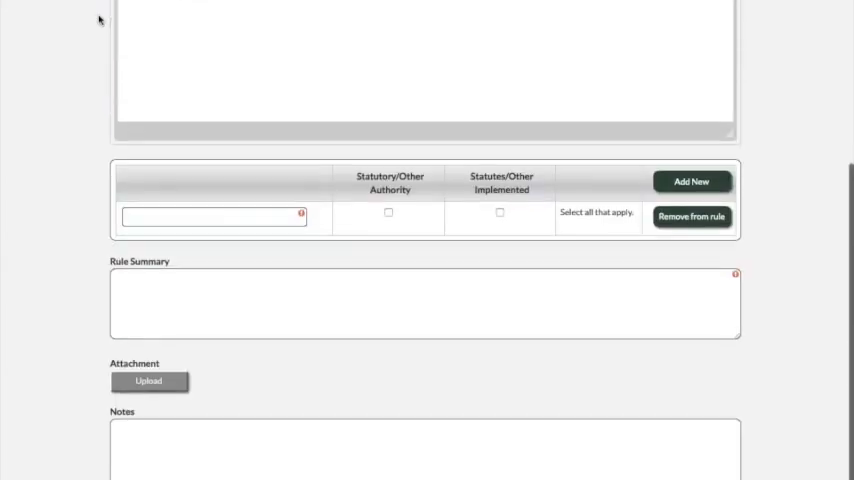
{"action": "scroll", "scroll_direction": "up", "scroll_amount": 3}
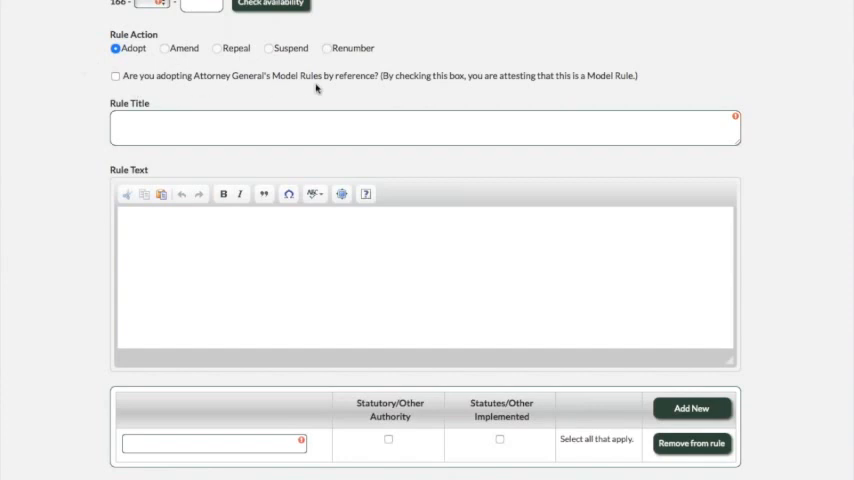
{"action": "scroll", "scroll_direction": "down", "scroll_amount": 3}
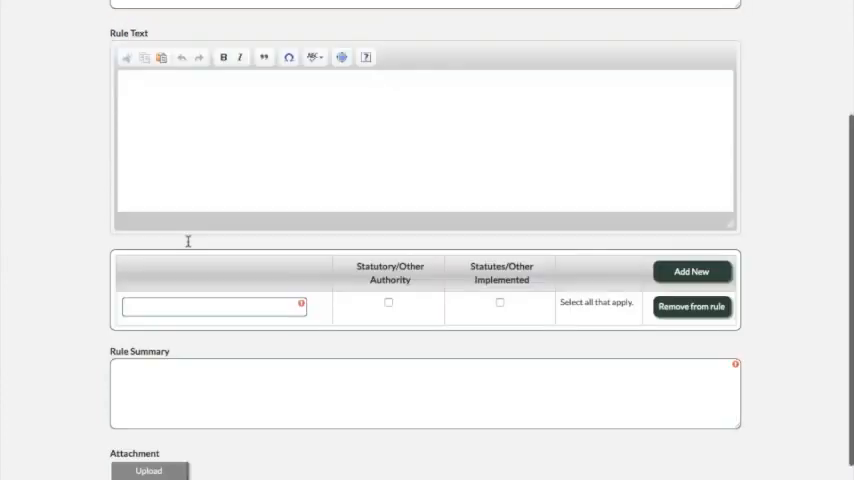
{"action": "scroll", "scroll_direction": "down", "scroll_amount": 3}
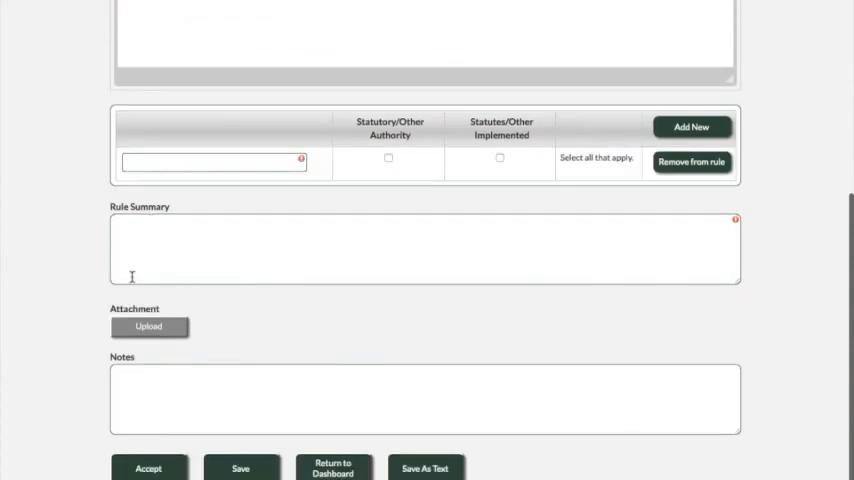
{"action": "mouse_move", "coordinate": [192, 326]}
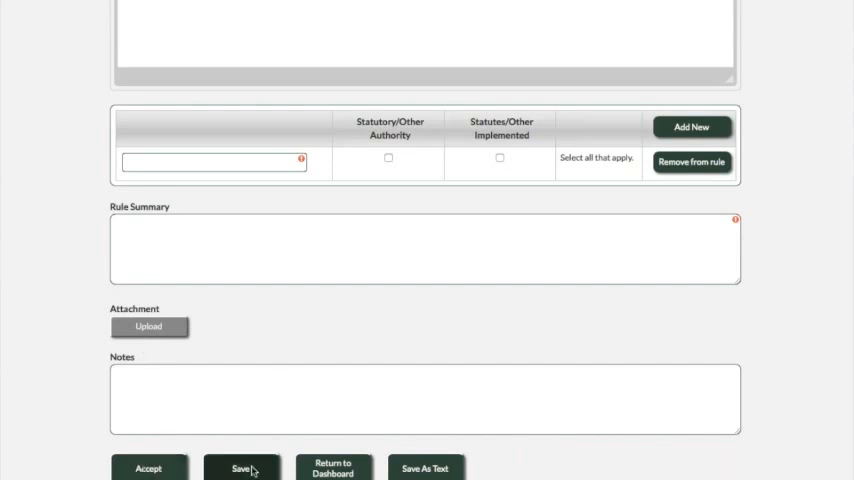
{"action": "mouse_move", "coordinate": [130, 460]}
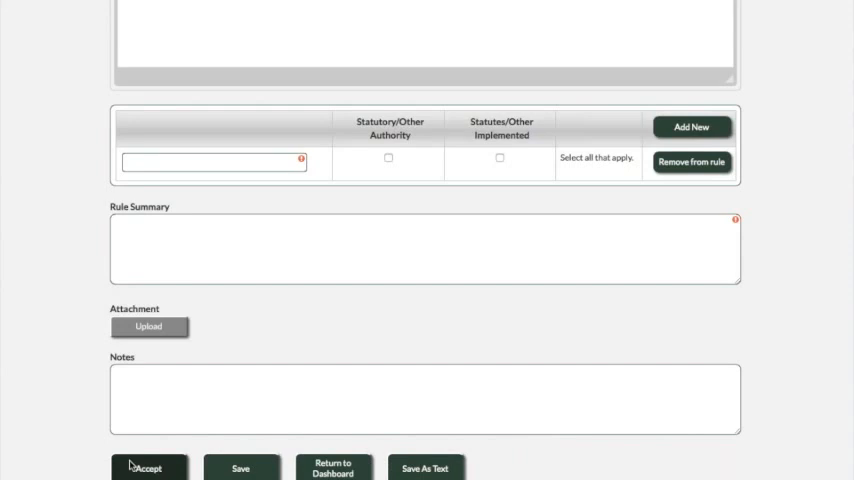